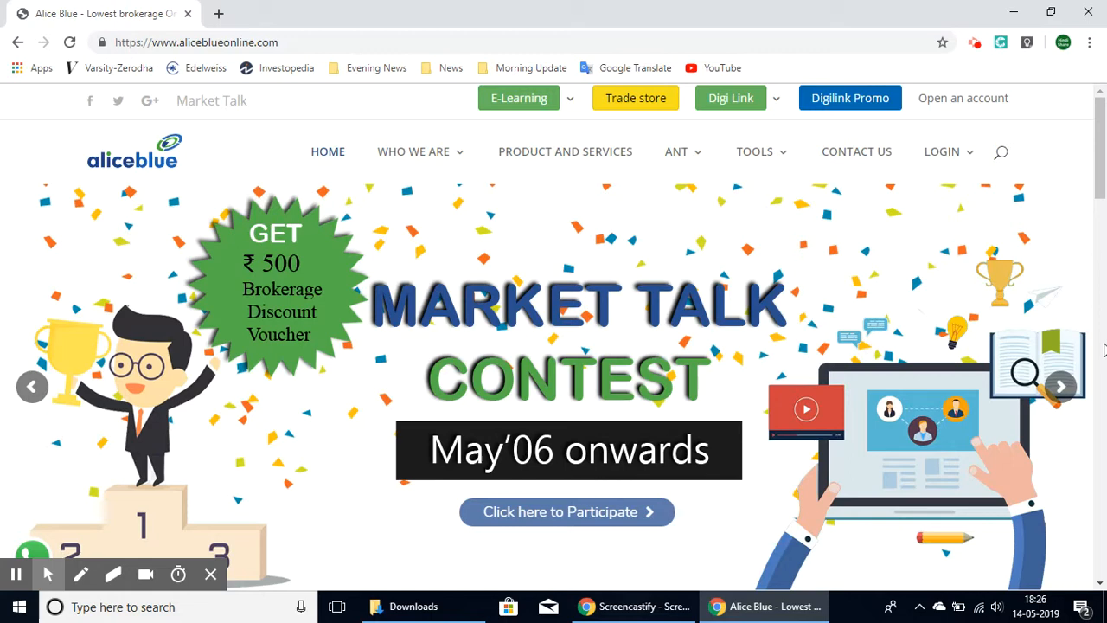
pyautogui.moveTo(810, 451)
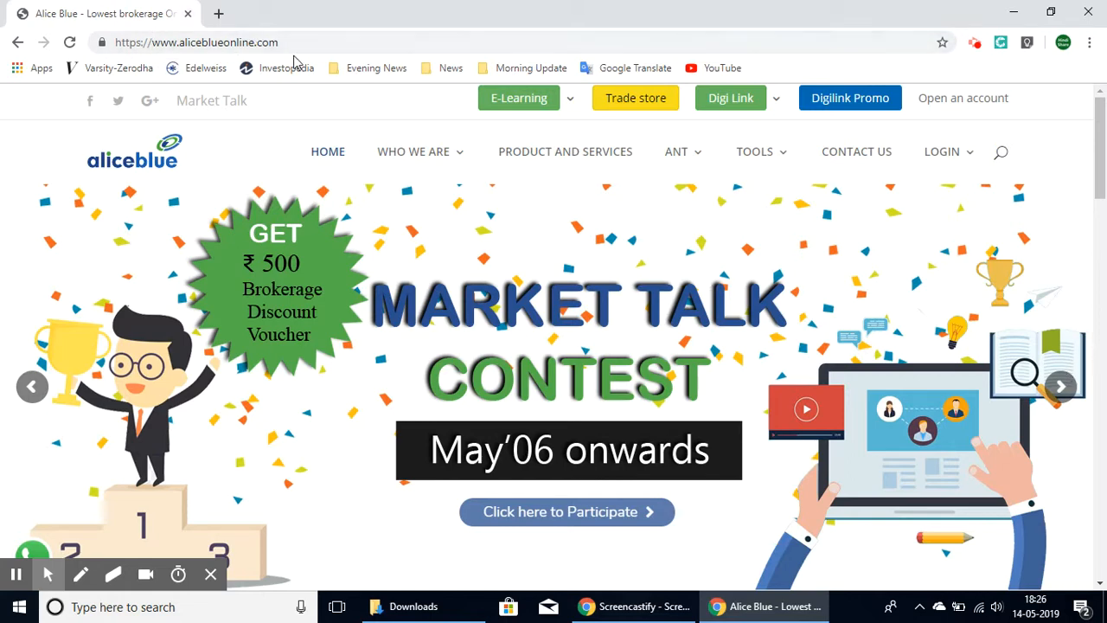
pyautogui.moveTo(541, 170)
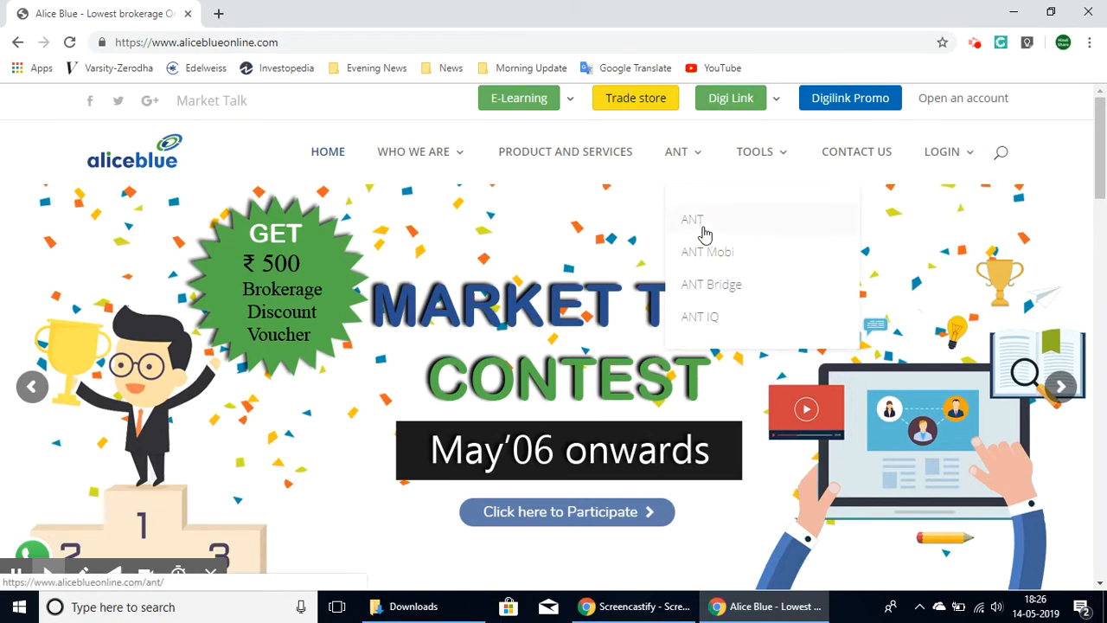
# Go to the ANT product page from the Alice Blue site navigation.
pyautogui.click(692, 218)
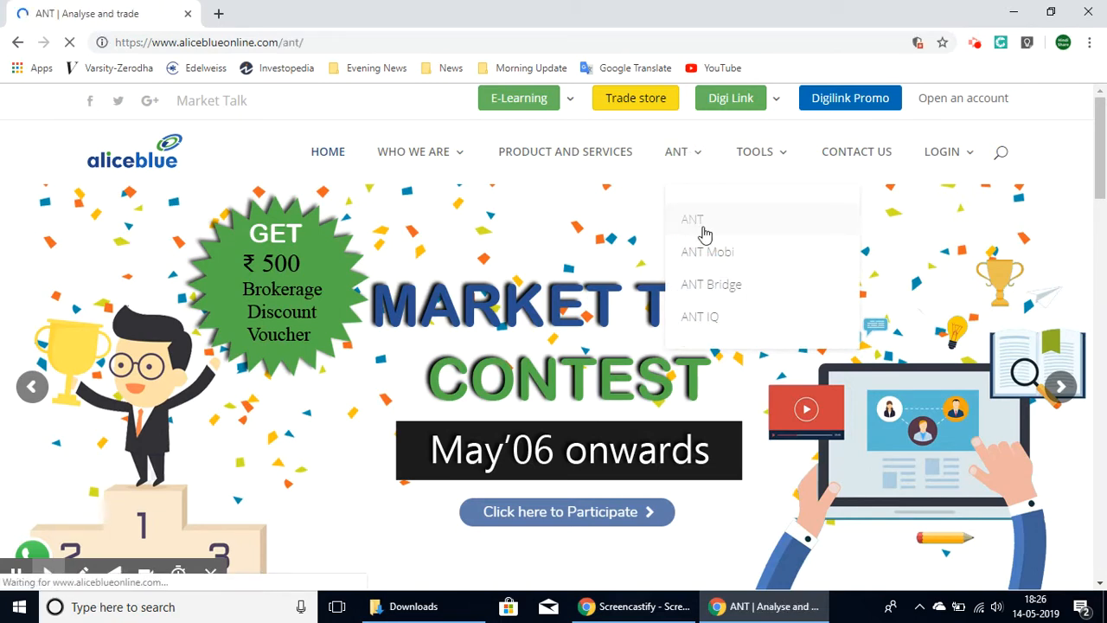
# Advance the products carousel to ANT Desk and start downloading its zip package.
pyautogui.click(691, 218)
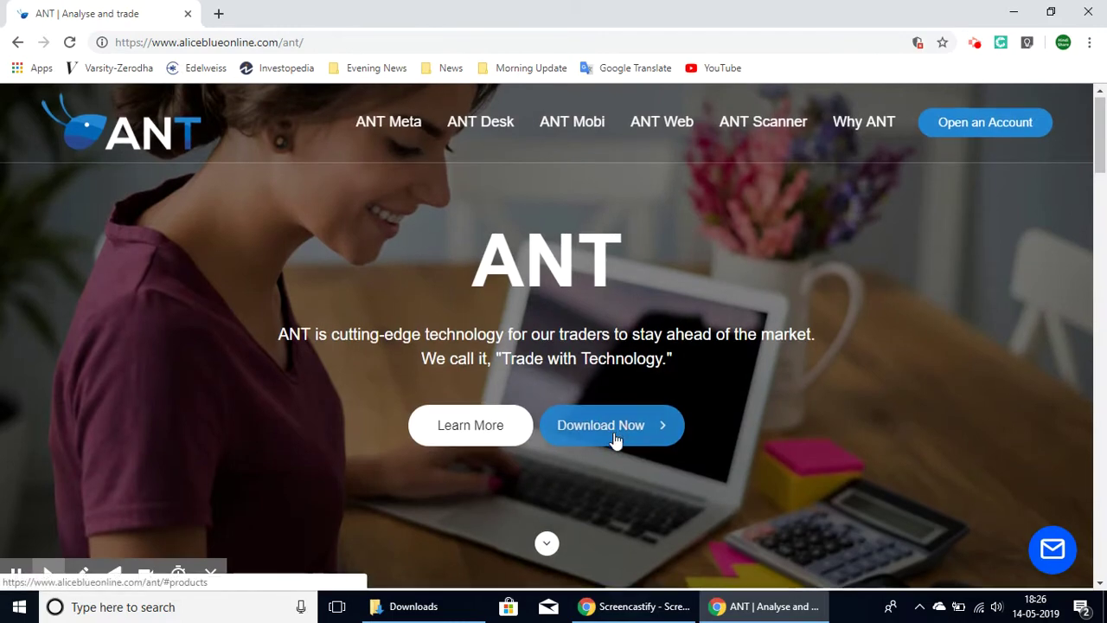
pyautogui.scroll(-3)
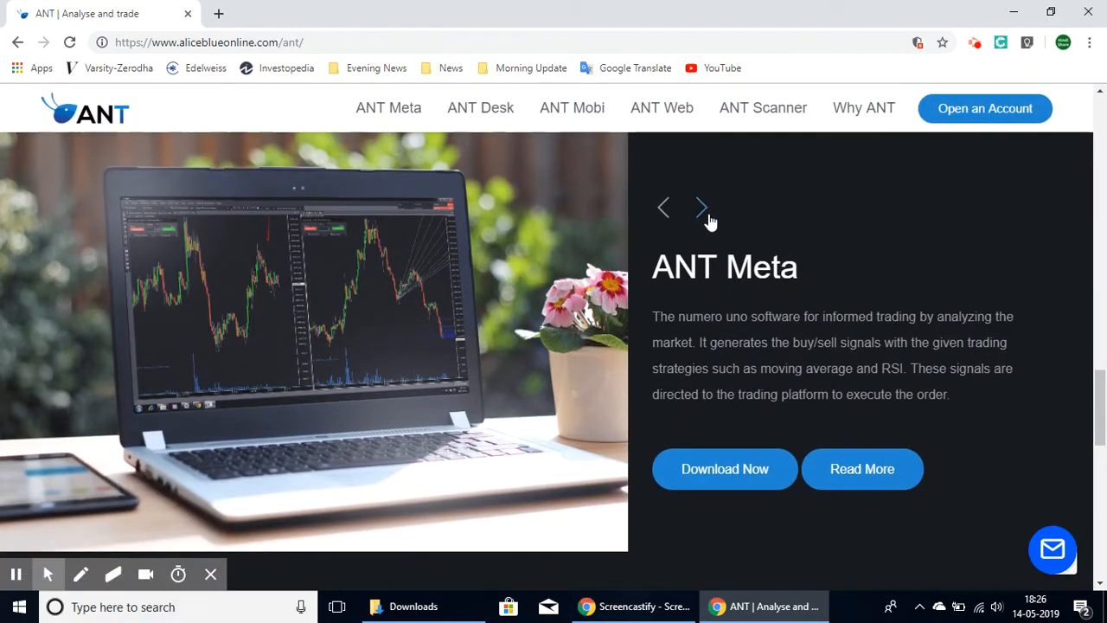
pyautogui.click(702, 207)
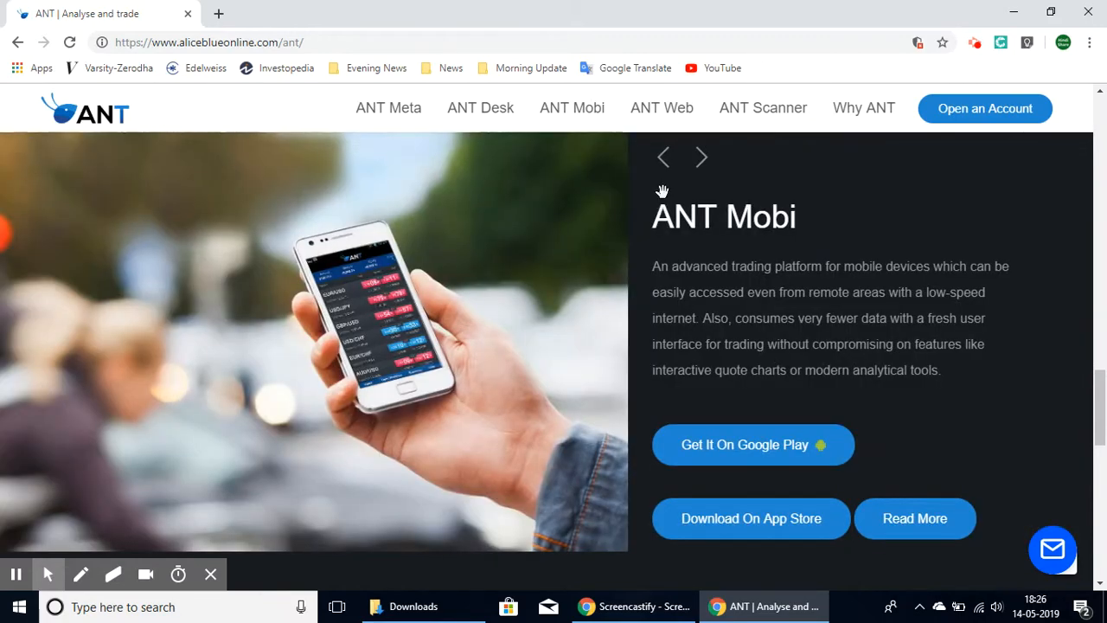
pyautogui.click(700, 157)
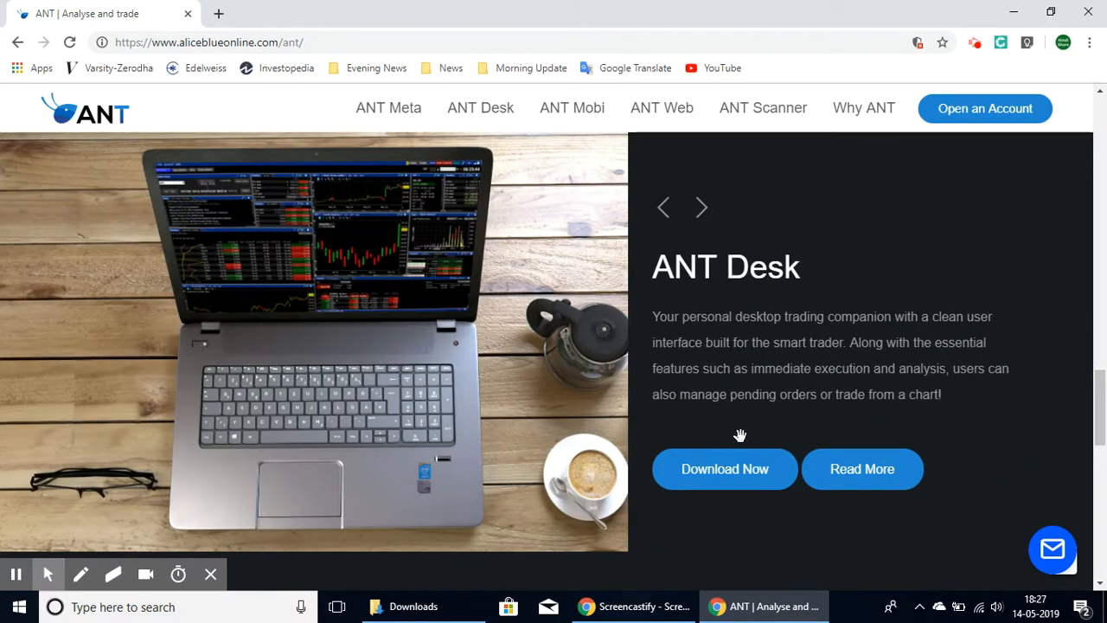
pyautogui.click(725, 468)
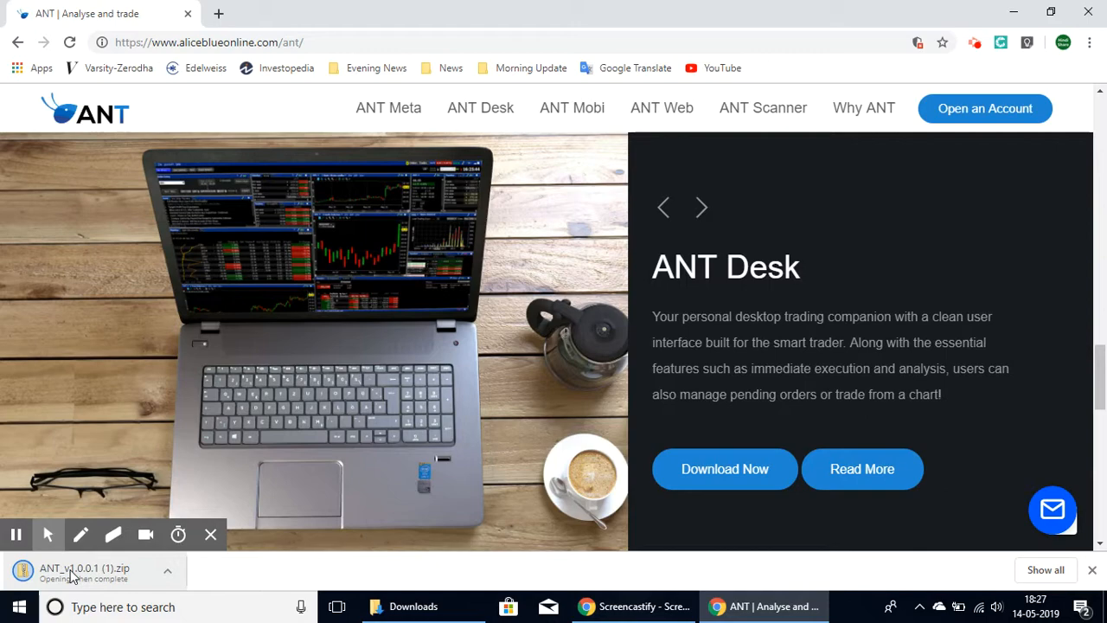
# Open the downloaded ANT zip and try running ANT_setup from inside it without extracting.
pyautogui.click(83, 567)
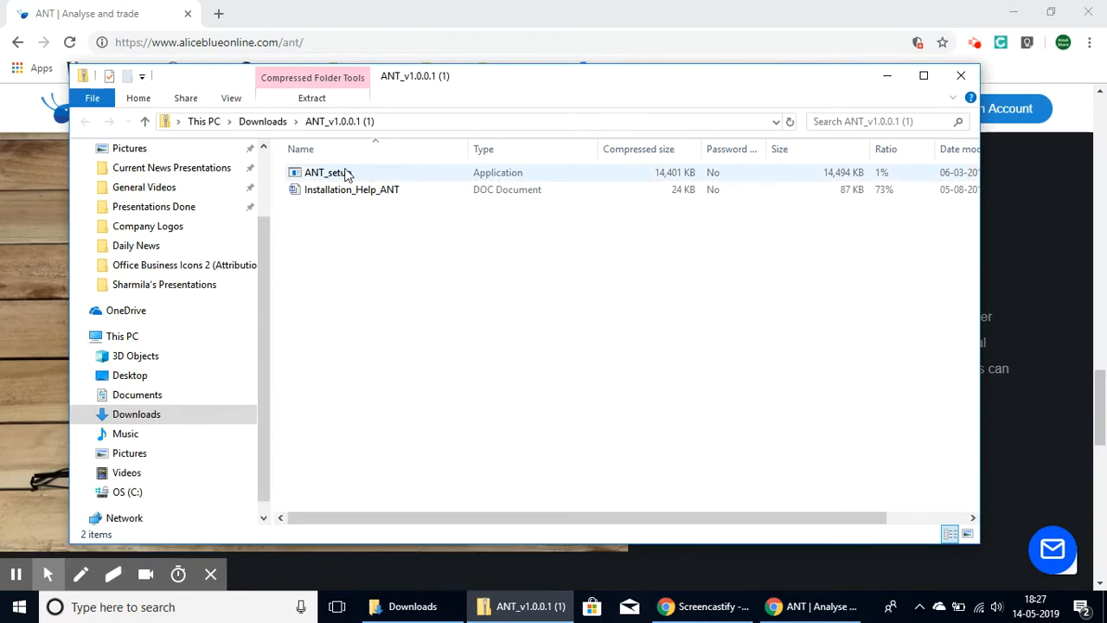
pyautogui.doubleClick(325, 173)
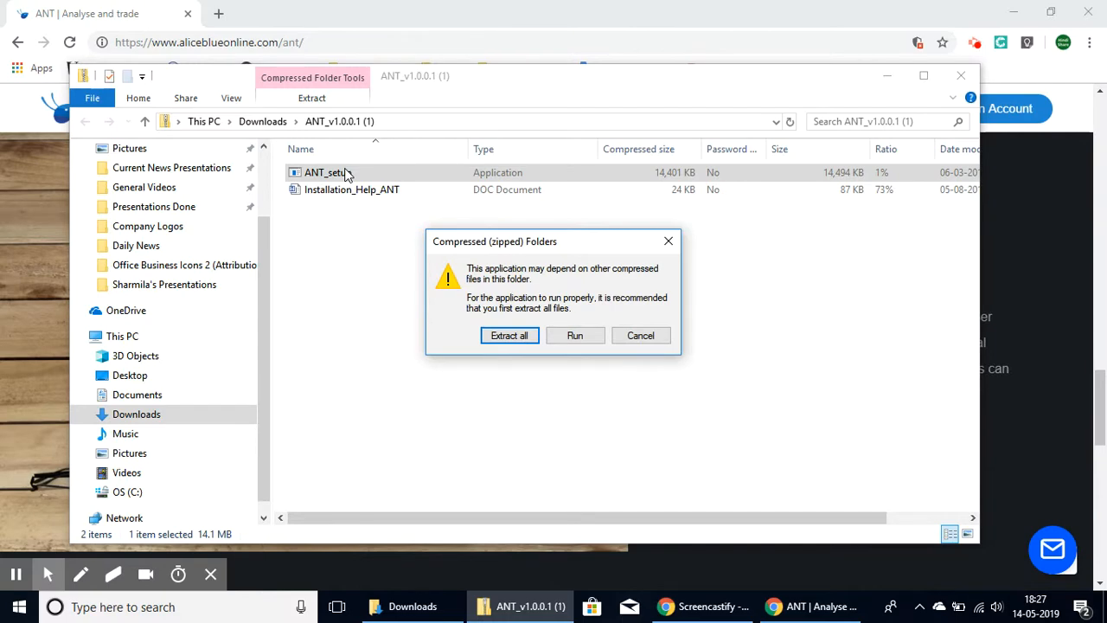
pyautogui.moveTo(509, 336)
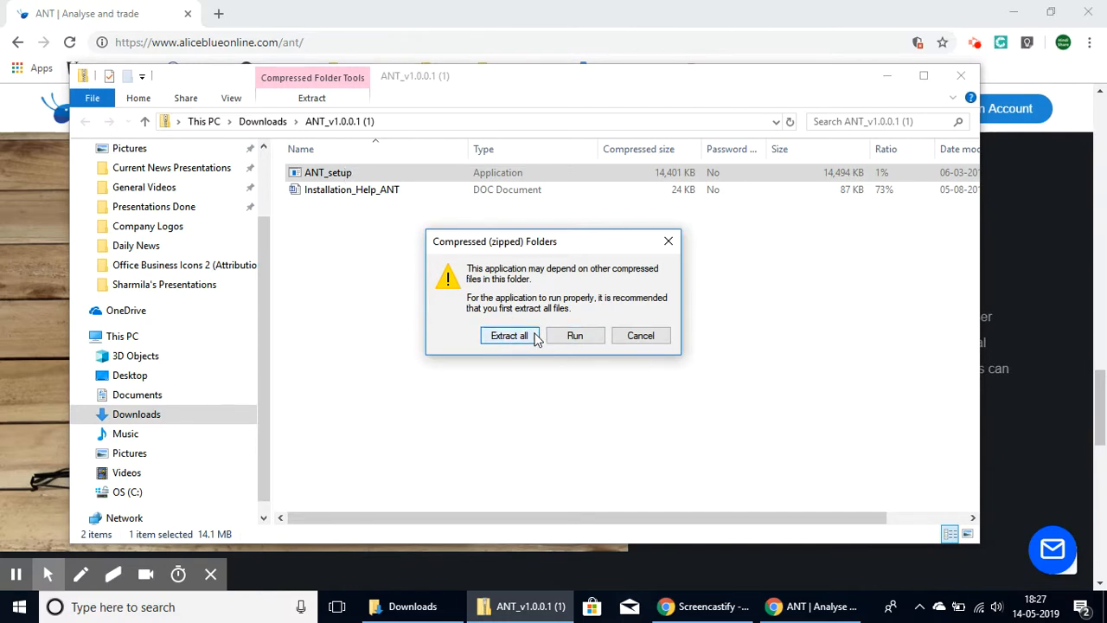
pyautogui.click(639, 336)
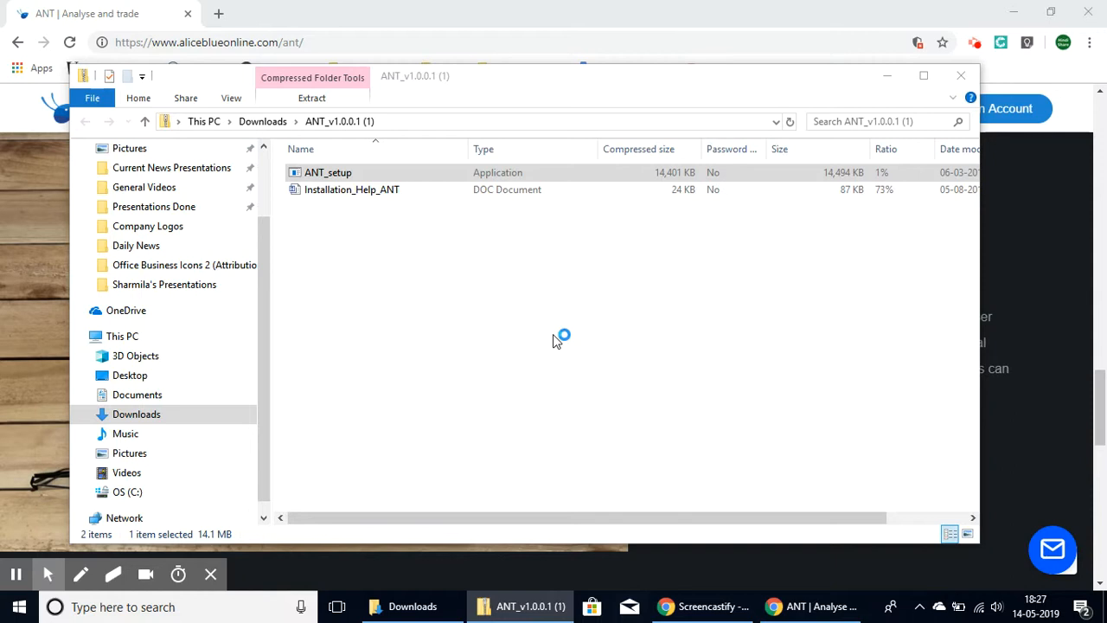
# Launch ANT_setup from inside the zip again, triggering the extract-first warning.
pyautogui.doubleClick(329, 172)
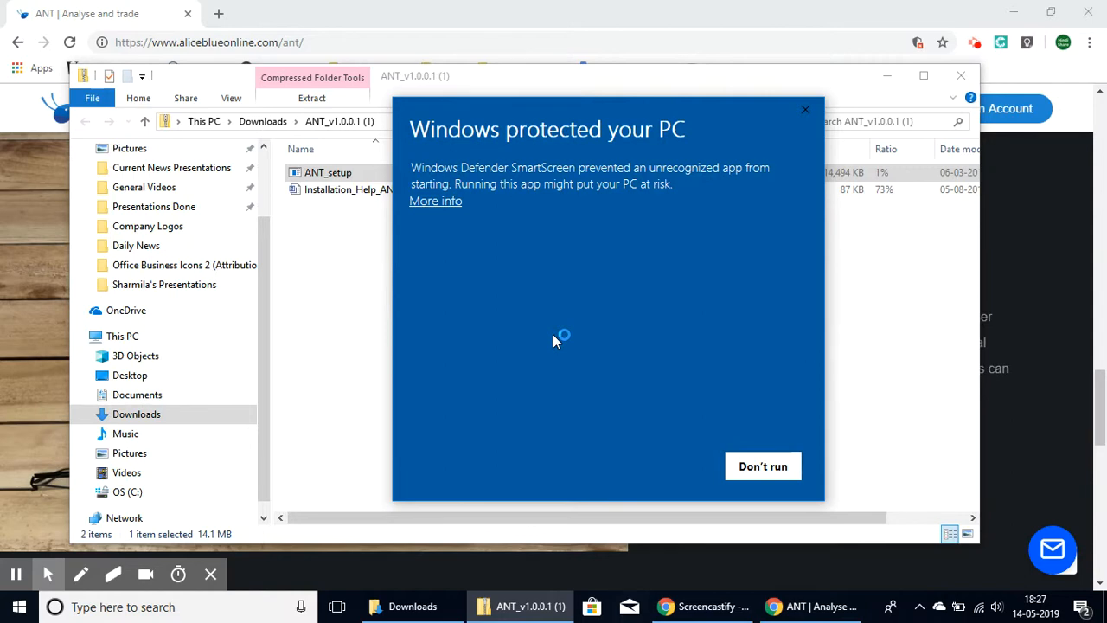
pyautogui.moveTo(723, 159)
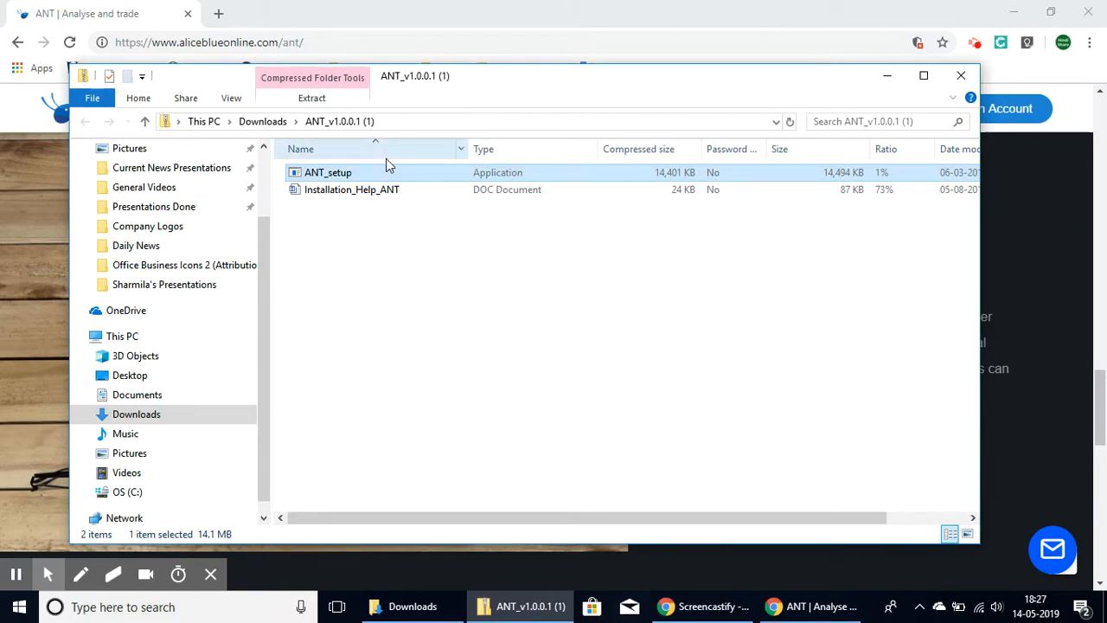
pyautogui.moveTo(389, 176)
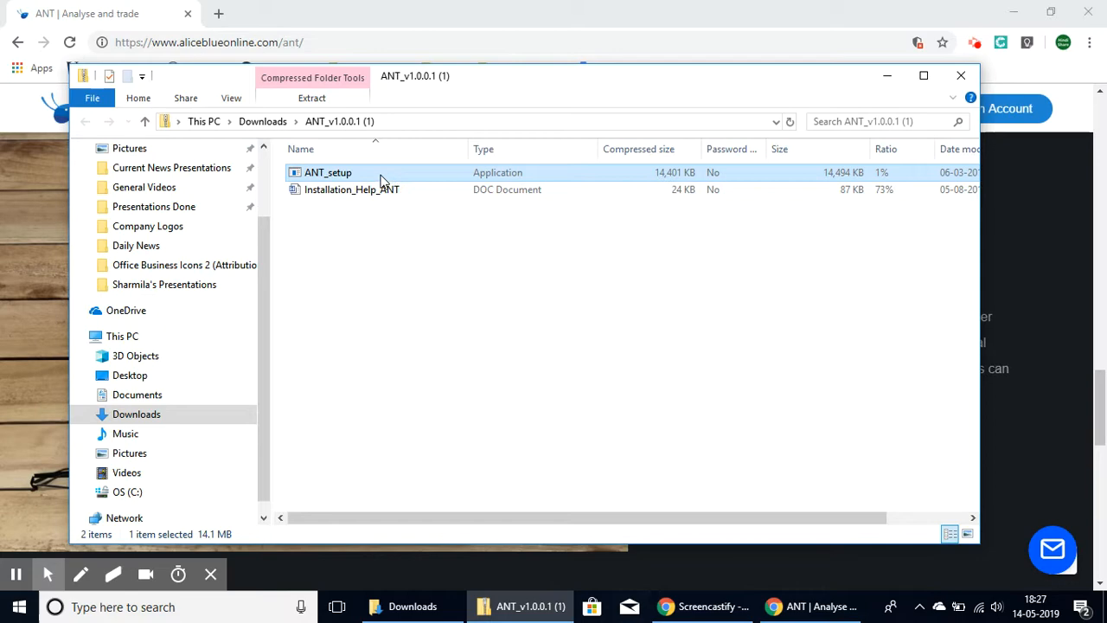
pyautogui.doubleClick(328, 173)
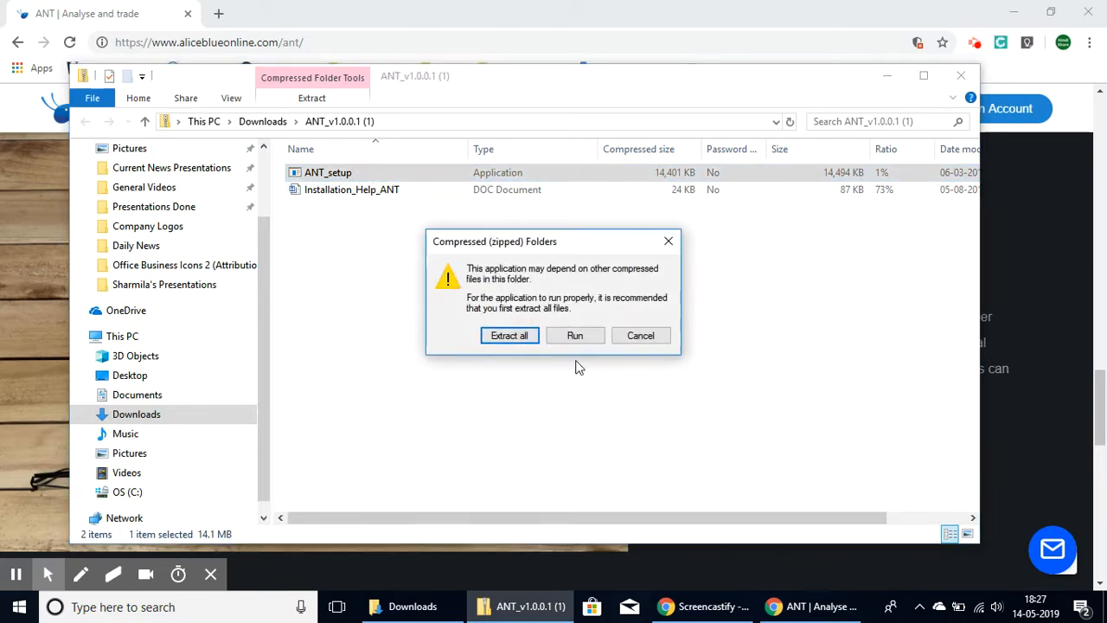
# Extract all files from the ANT zip into the Downloads folder.
pyautogui.click(508, 336)
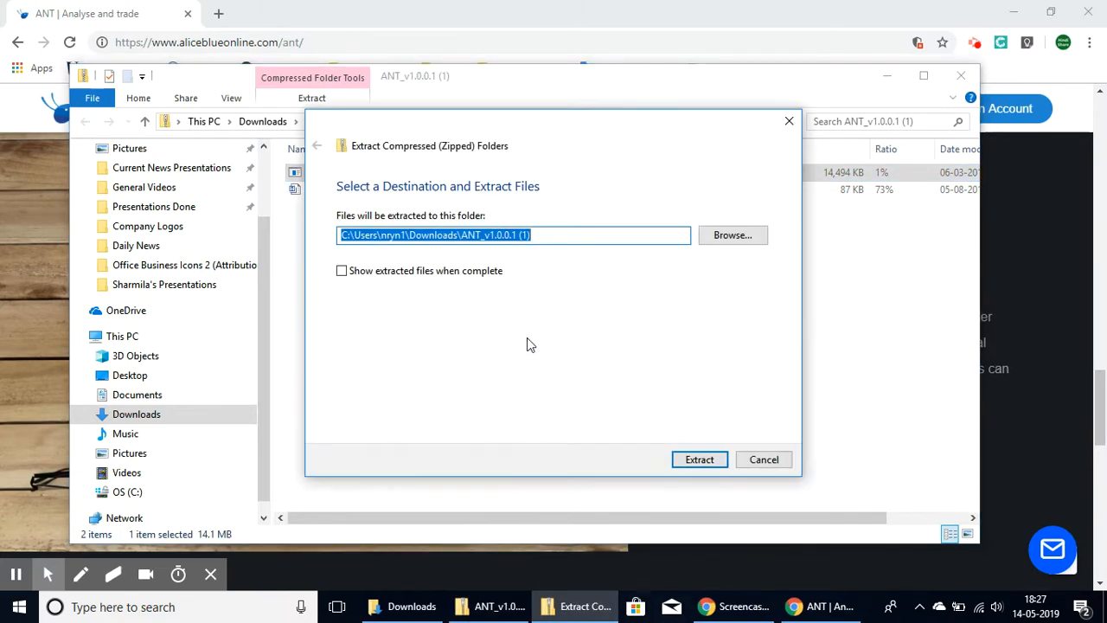
pyautogui.moveTo(657, 274)
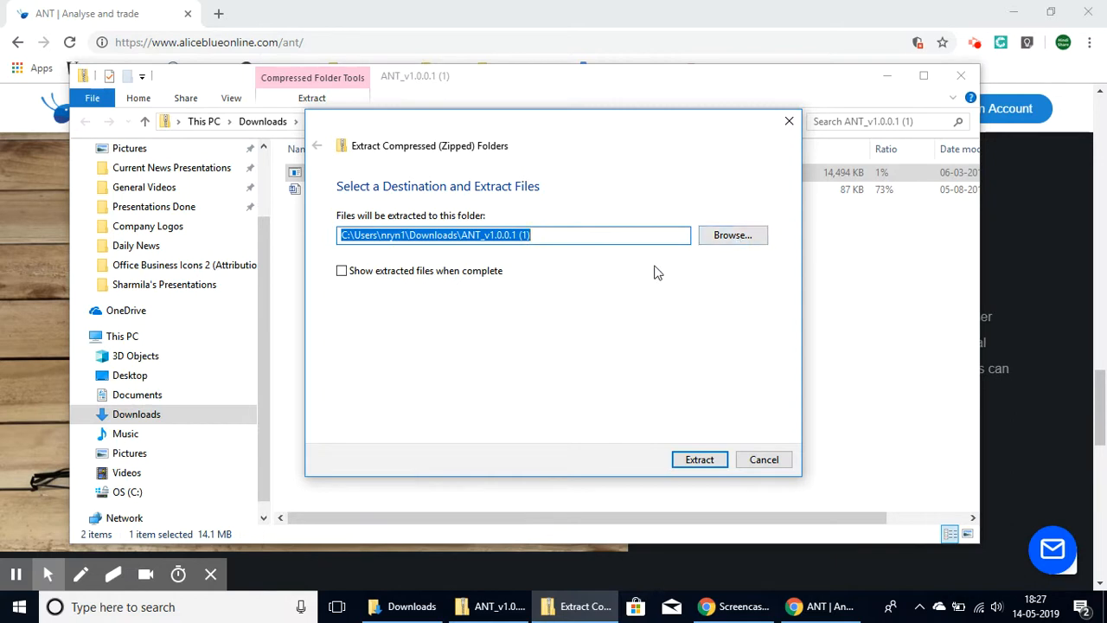
pyautogui.moveTo(661, 408)
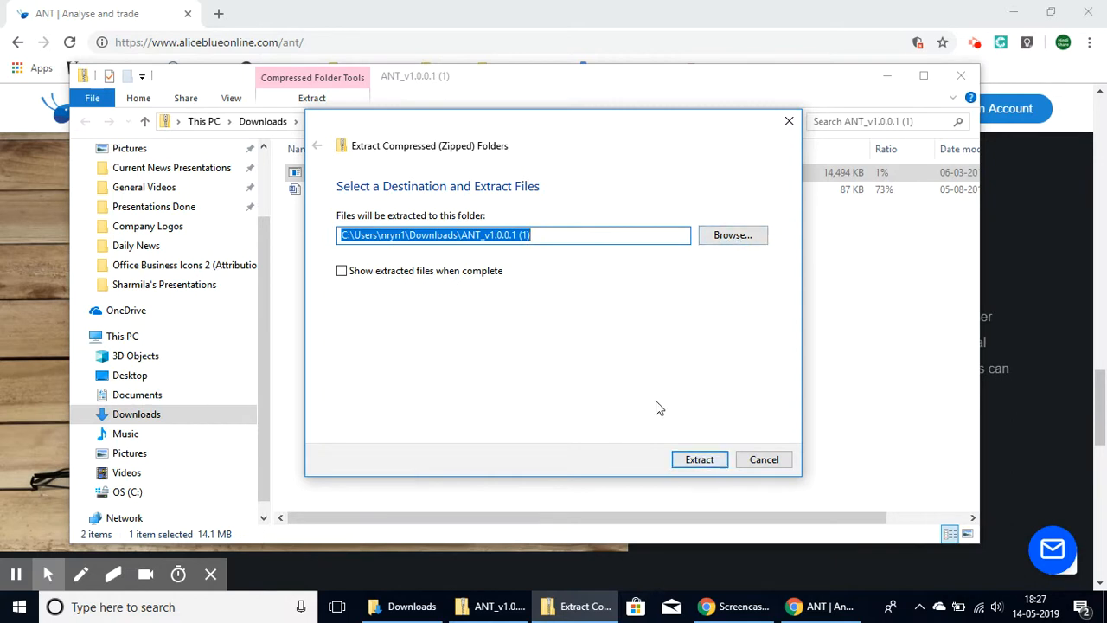
pyautogui.click(514, 235)
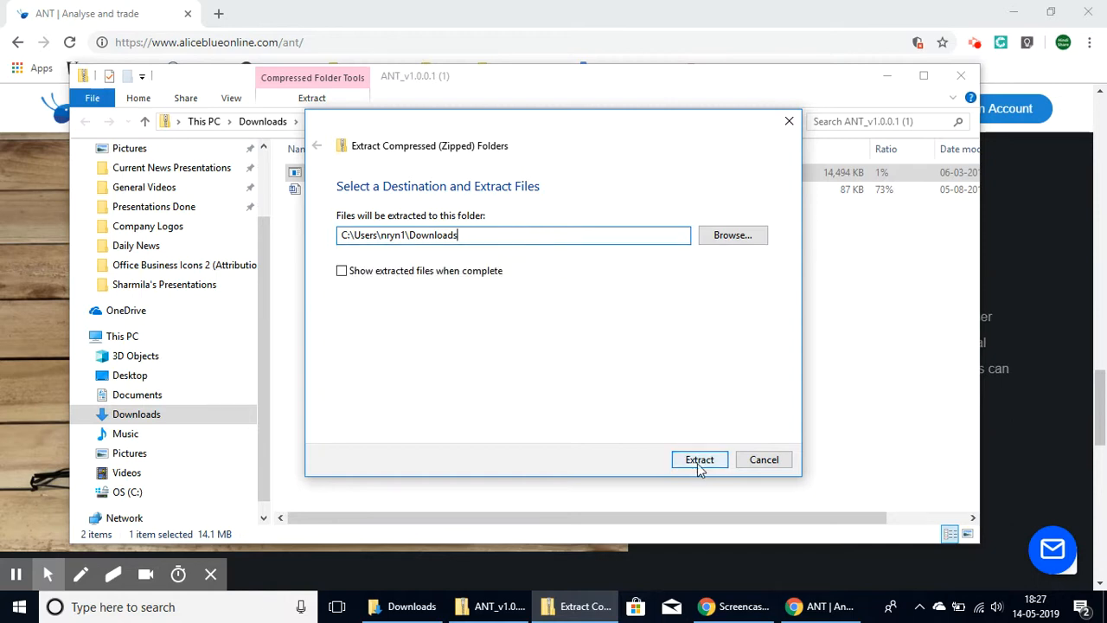
pyautogui.click(699, 460)
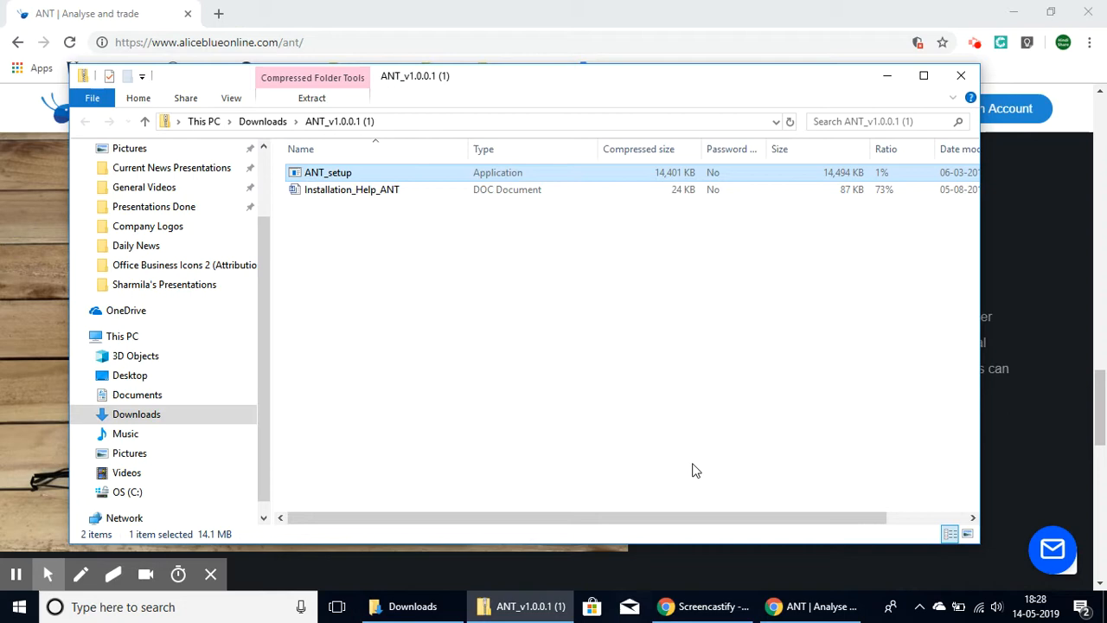
pyautogui.moveTo(263, 121)
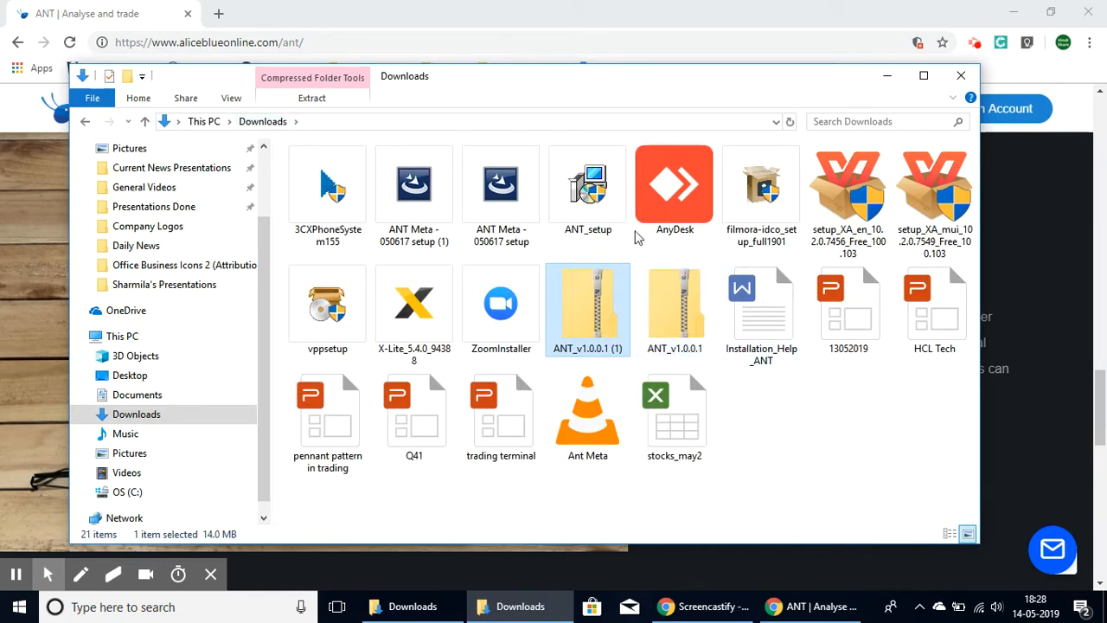
# Run the extracted ANT_setup installer from Downloads.
pyautogui.click(735, 457)
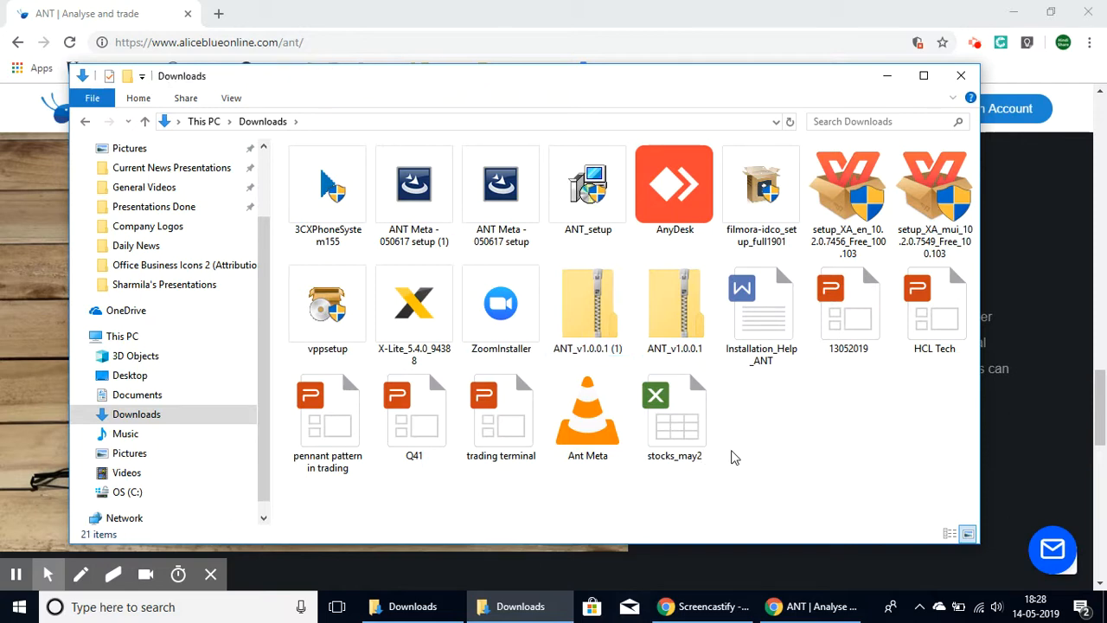
pyautogui.moveTo(761, 308)
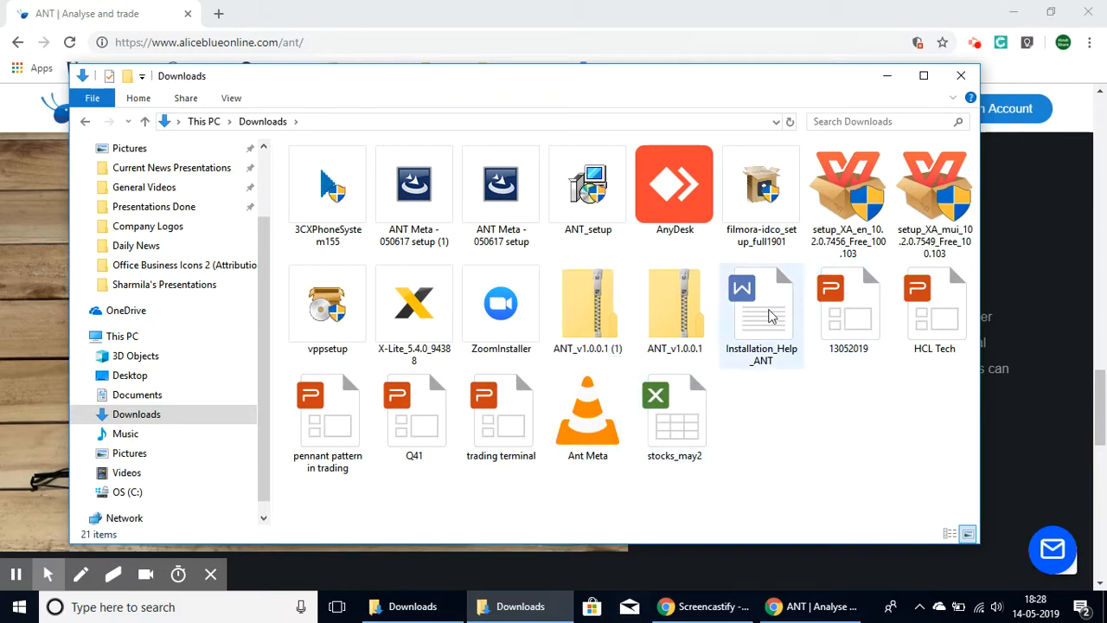
pyautogui.click(414, 308)
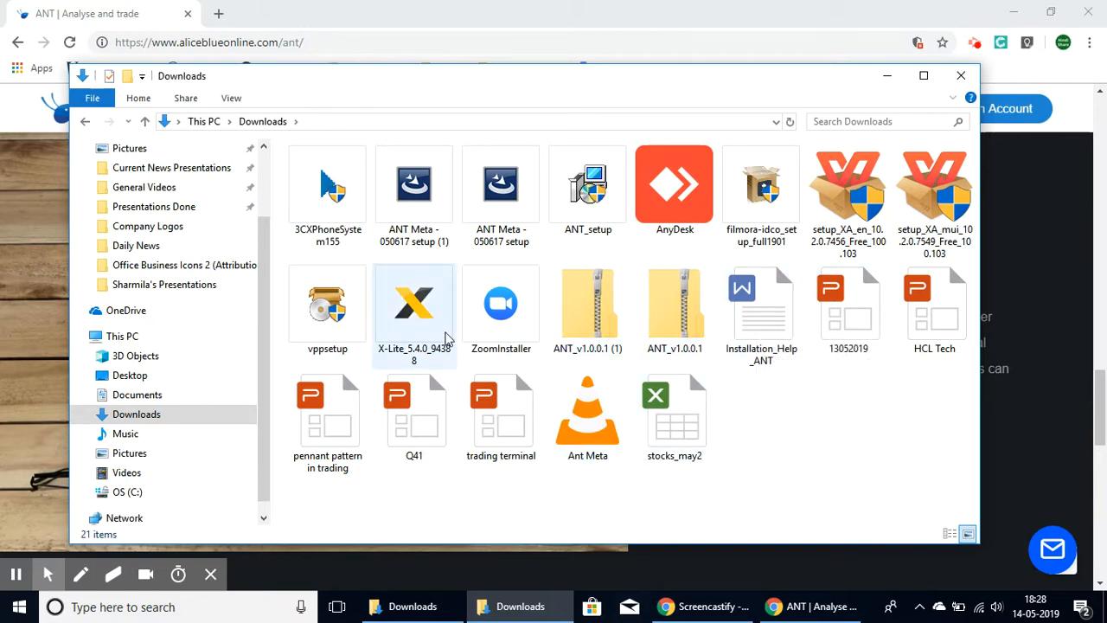
pyautogui.click(587, 184)
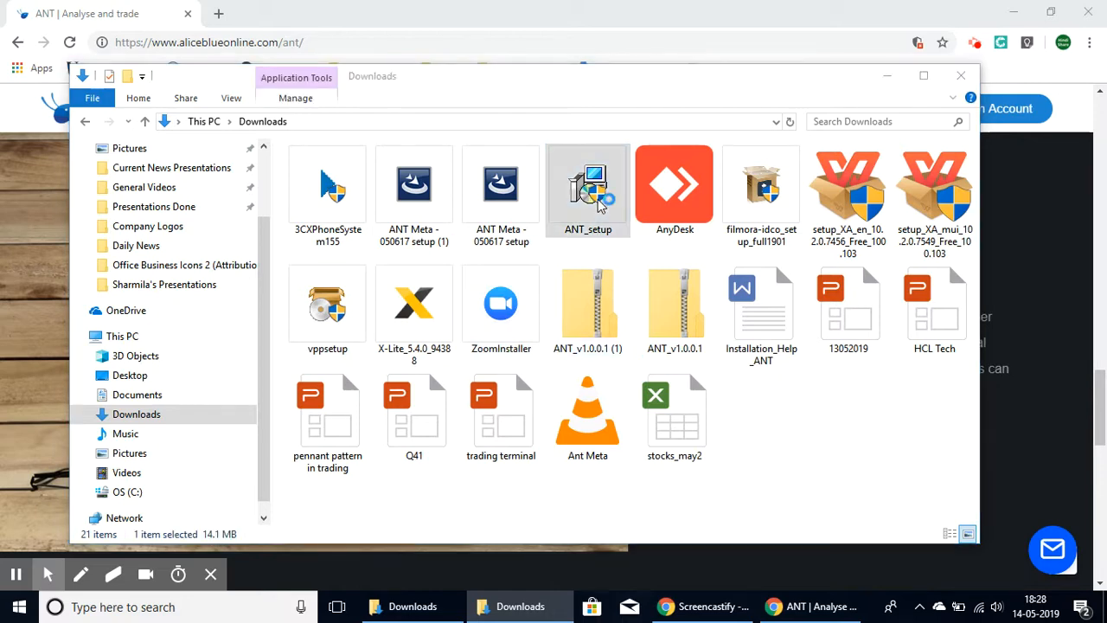
pyautogui.doubleClick(588, 184)
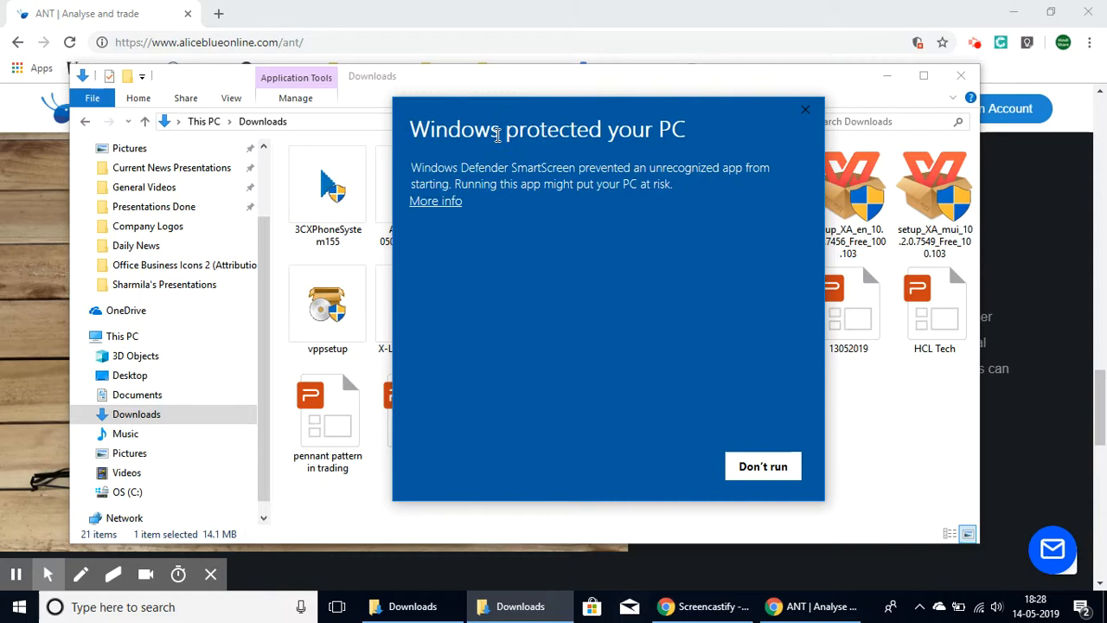
# Bypass the Windows SmartScreen warning via More info and Run anyway.
pyautogui.click(436, 201)
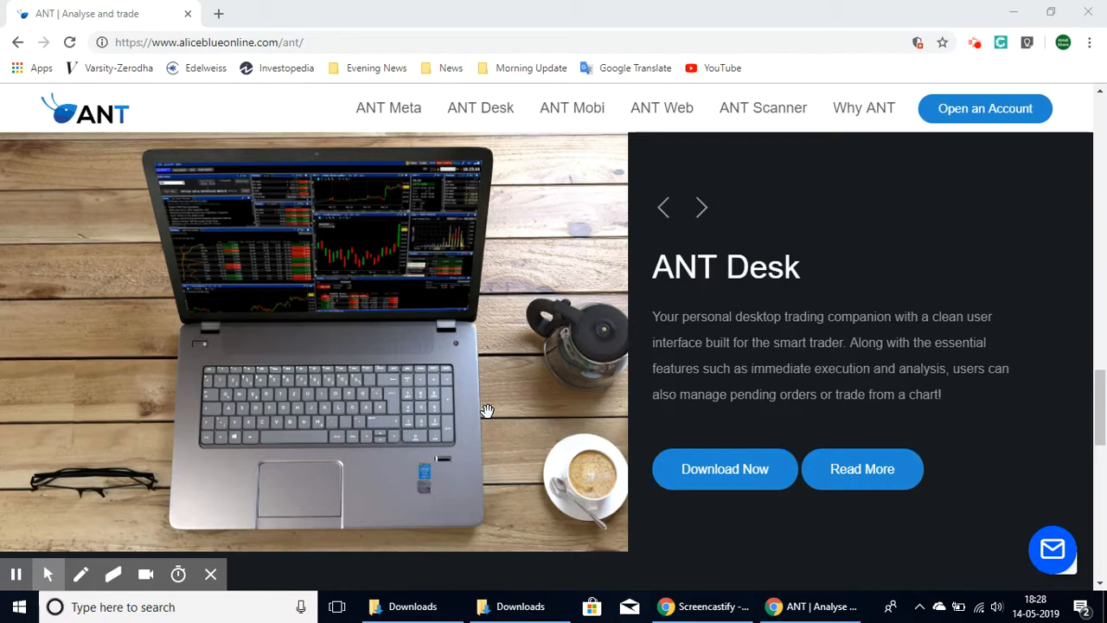
pyautogui.click(723, 467)
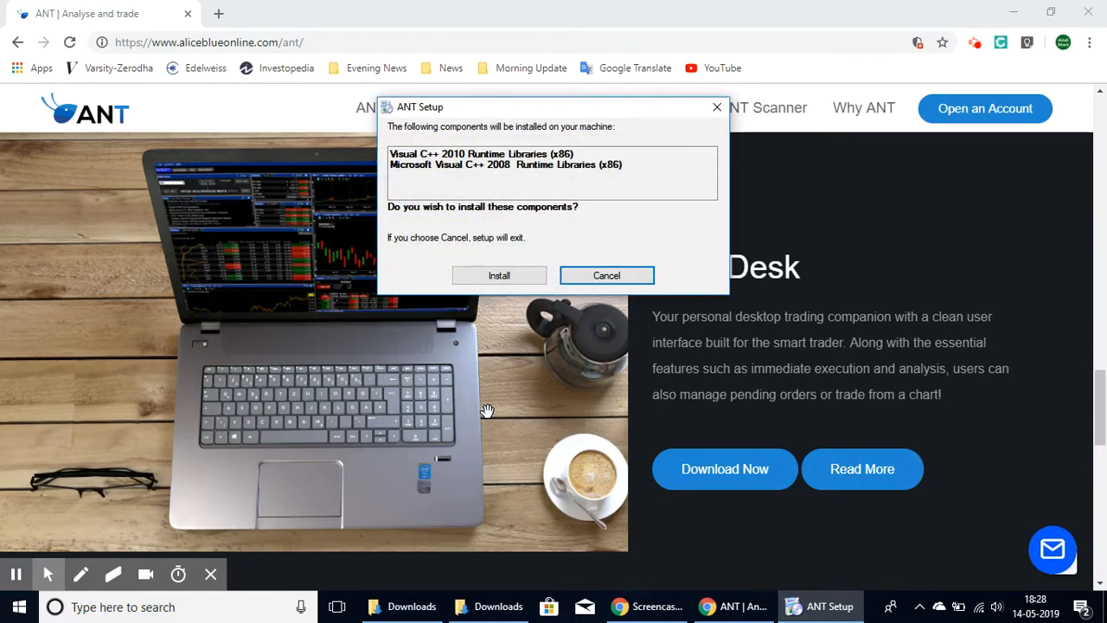
# Install the Visual C++ 2008 runtime libraries and return to the installer progress window.
pyautogui.click(498, 274)
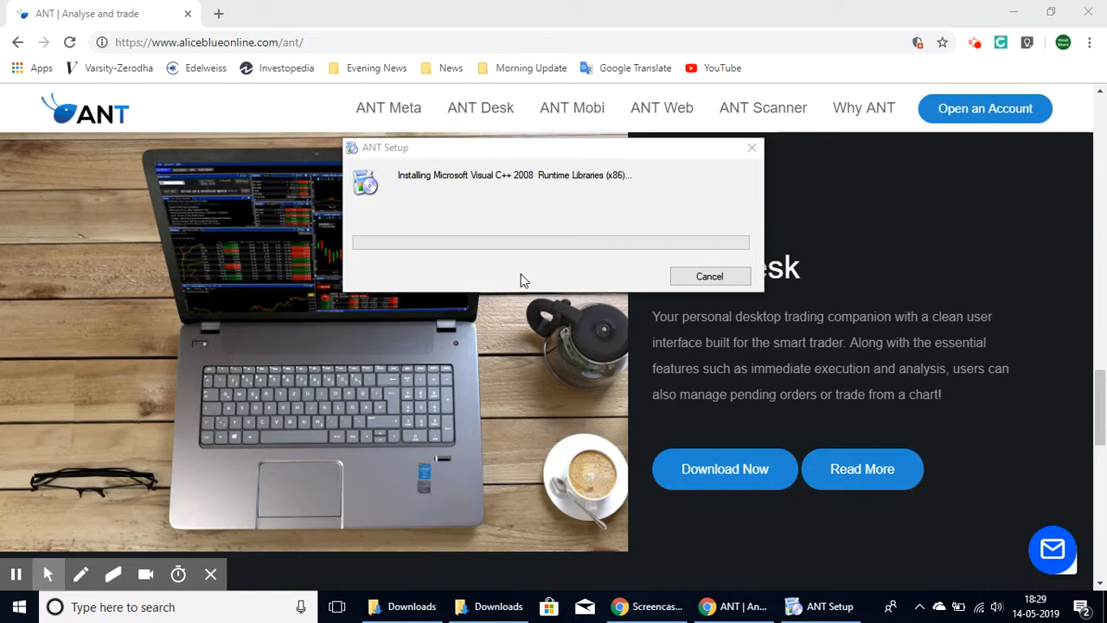
pyautogui.moveTo(648, 154)
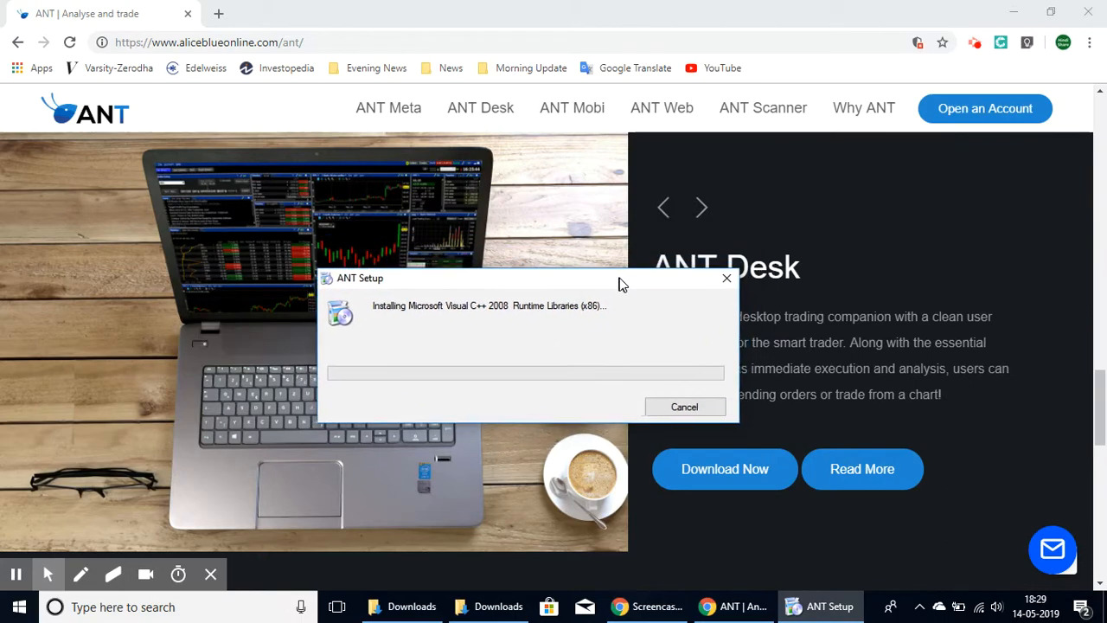
pyautogui.moveTo(701, 207)
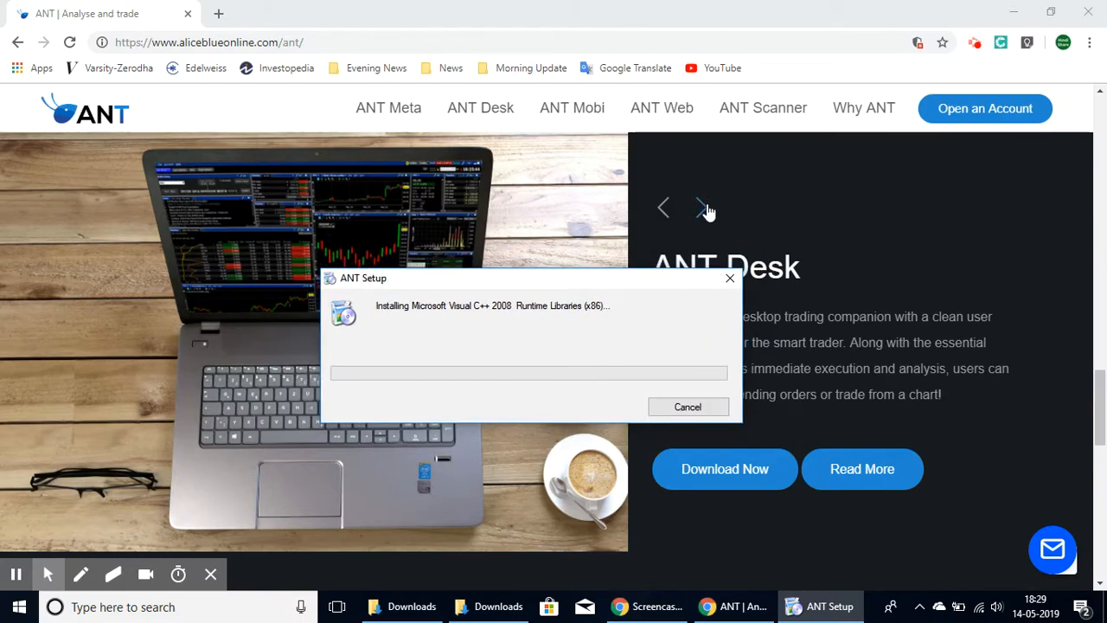
pyautogui.click(700, 208)
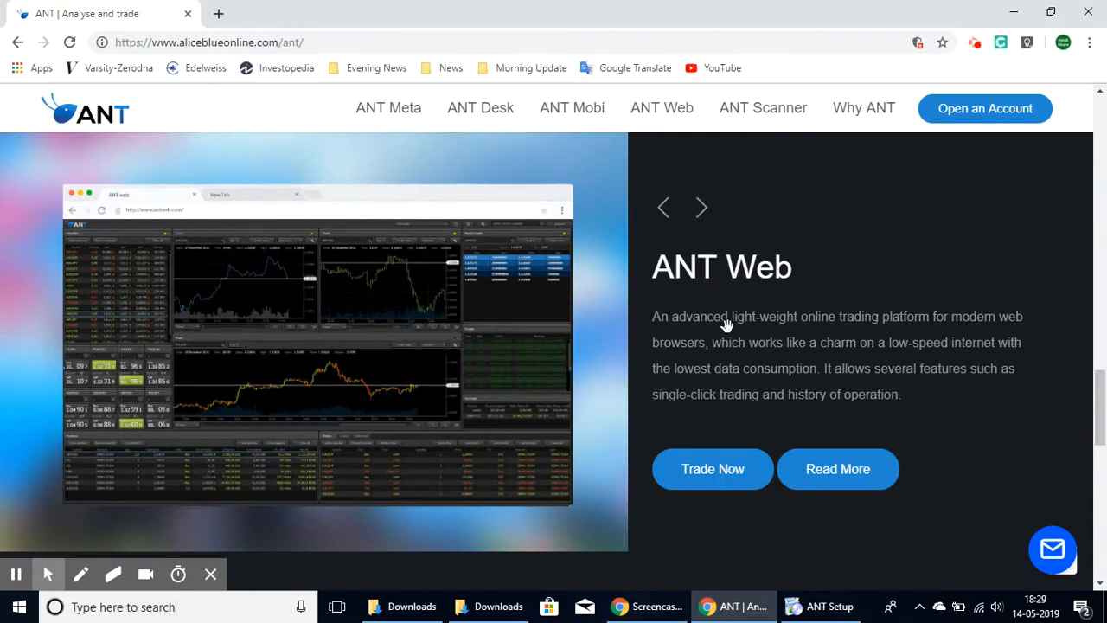
pyautogui.moveTo(958, 332)
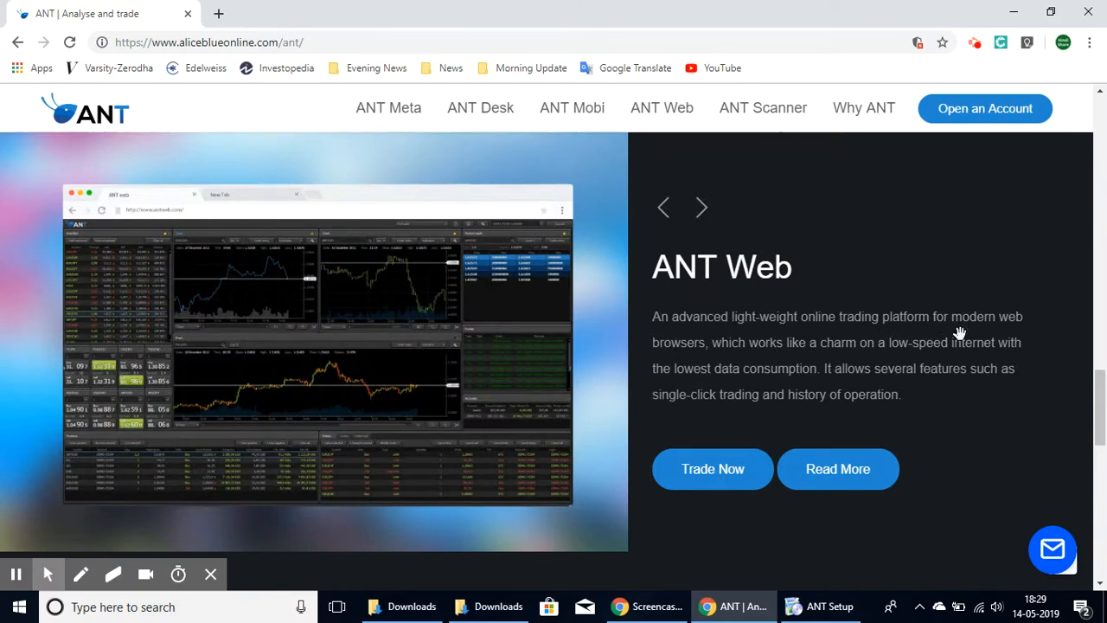
pyautogui.click(820, 605)
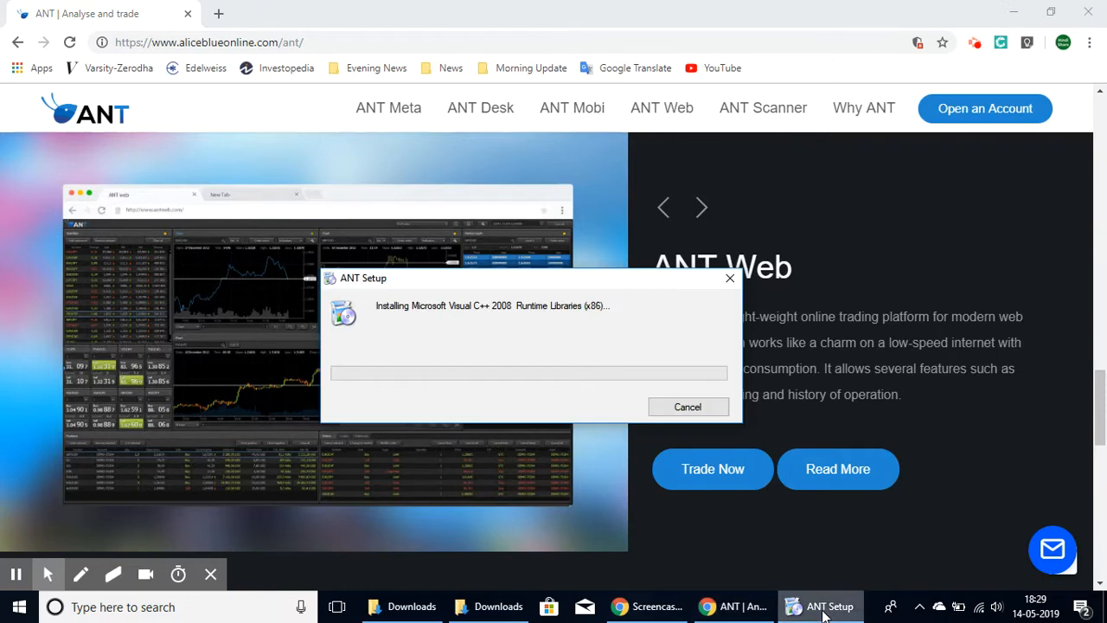
pyautogui.moveTo(57, 505)
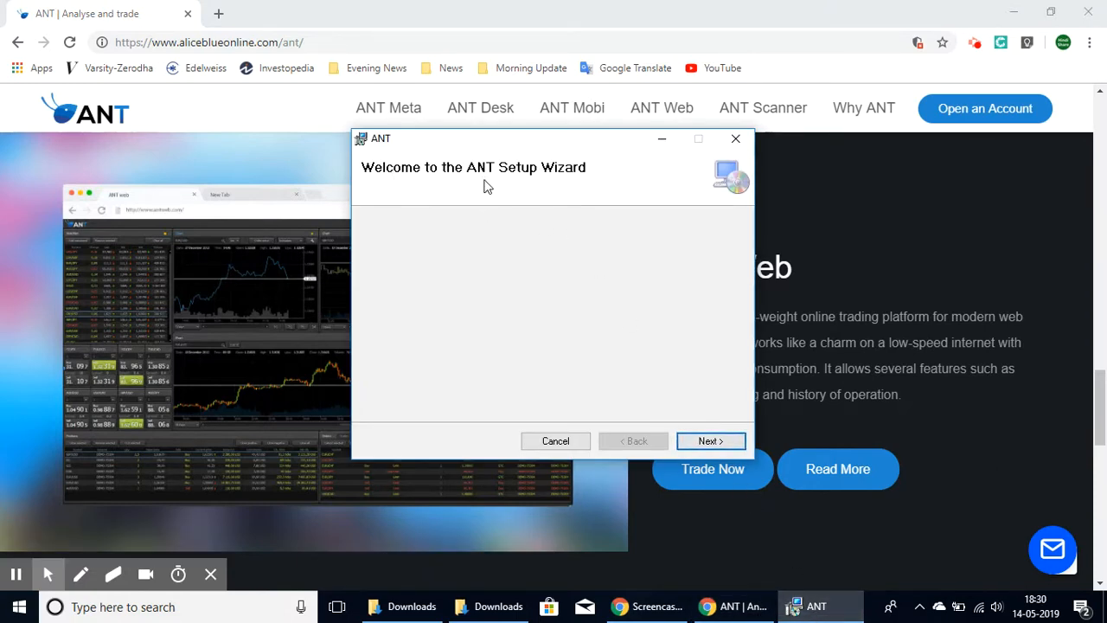
pyautogui.moveTo(605, 187)
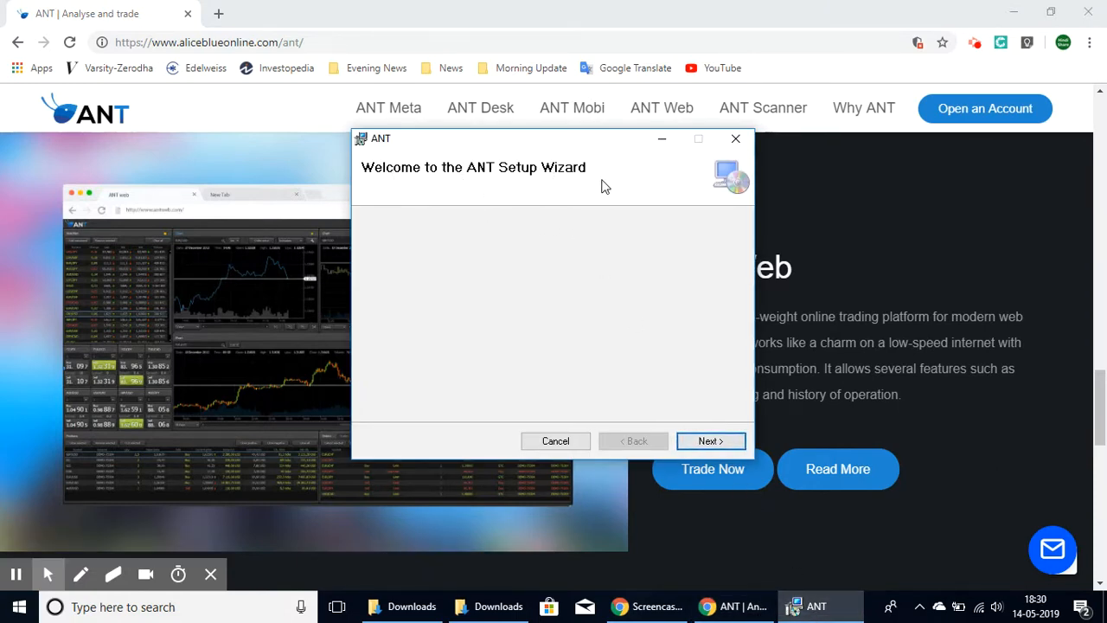
# Install ANT to the default C:\Alice Blue\ANT\ folder for Everyone and close the completed wizard.
pyautogui.click(709, 441)
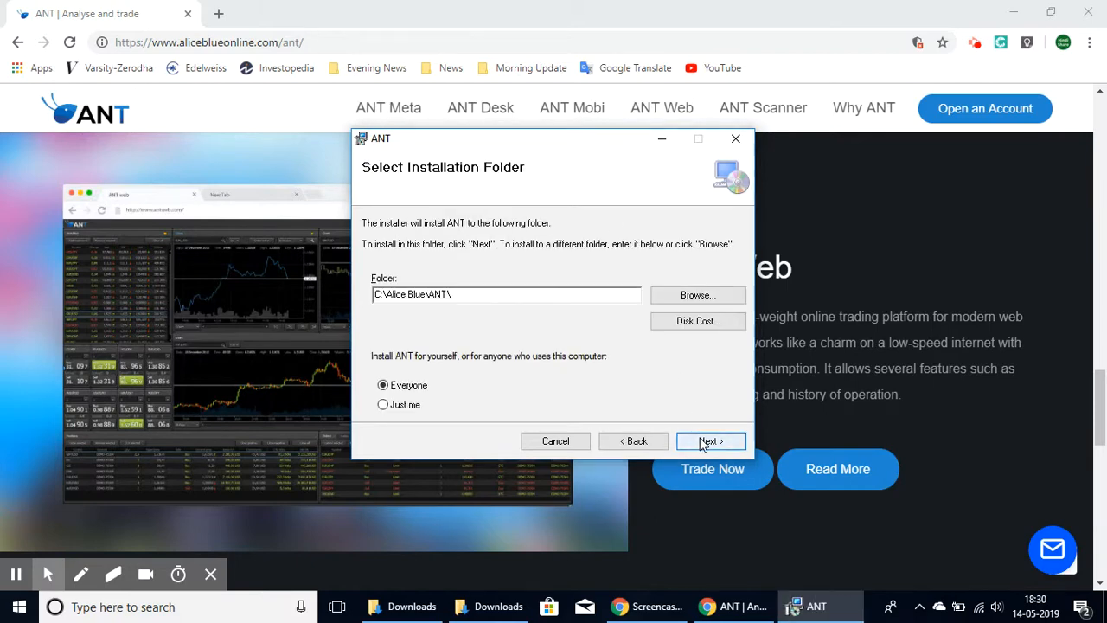
pyautogui.click(709, 441)
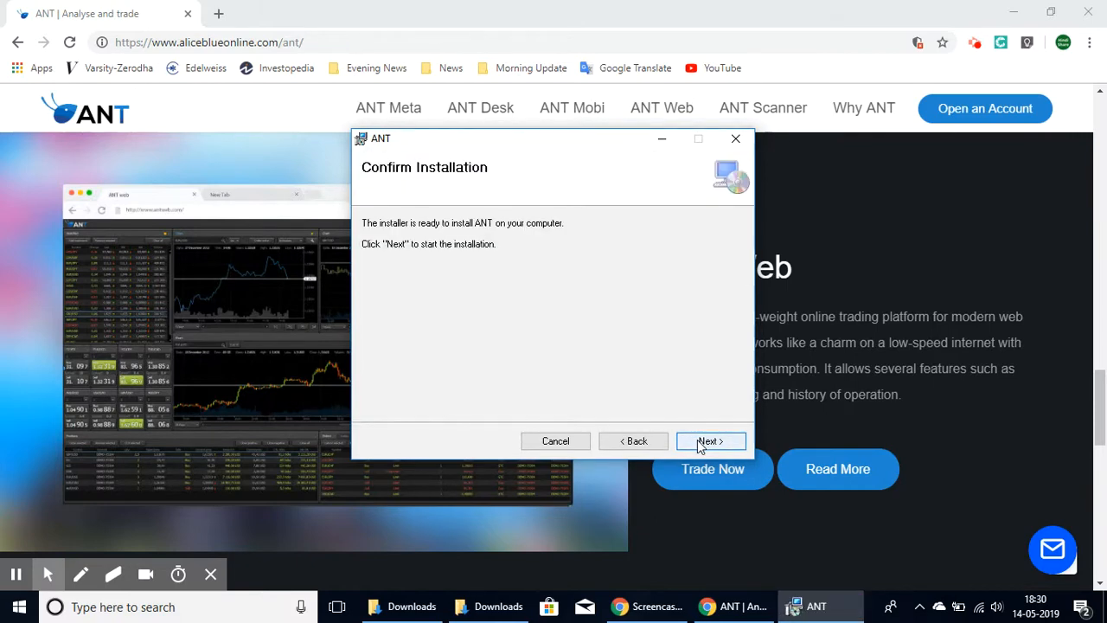
pyautogui.click(709, 441)
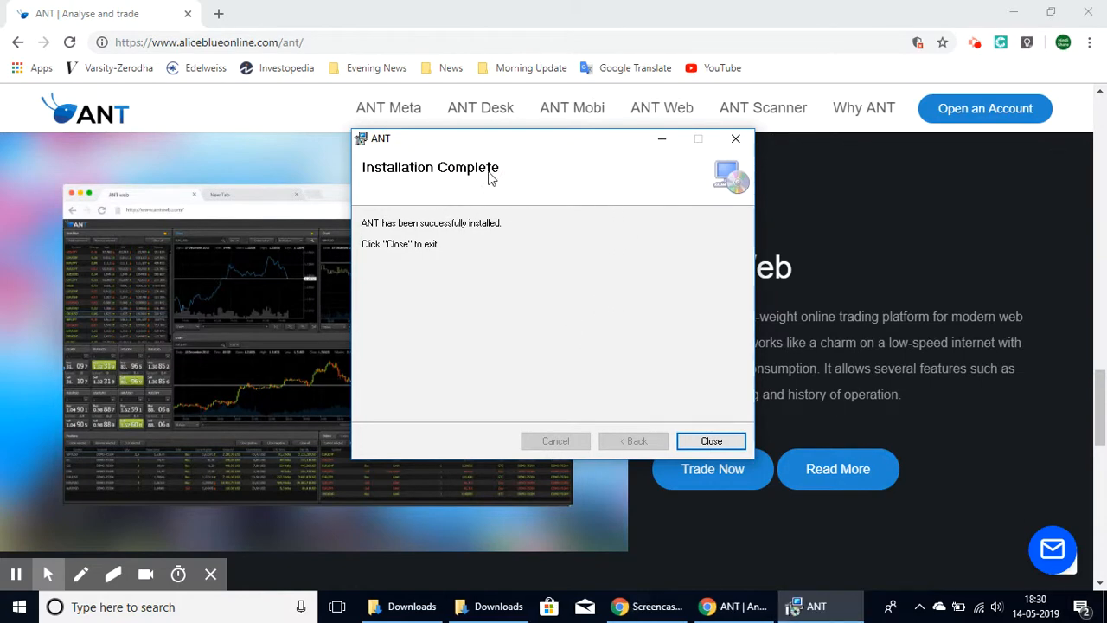
pyautogui.moveTo(711, 441)
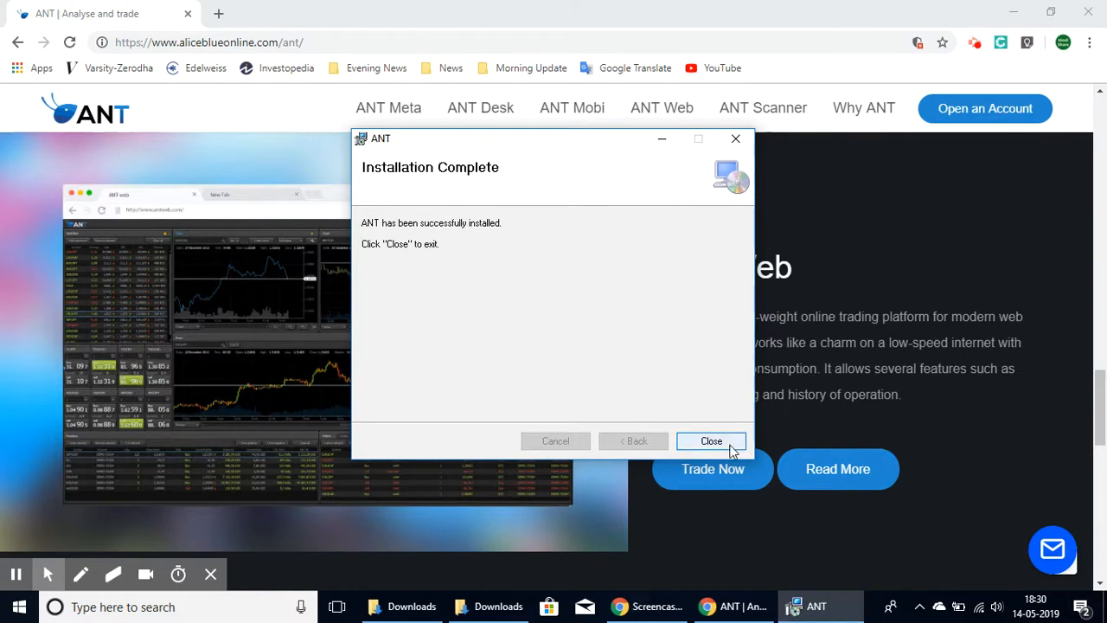
pyautogui.click(710, 441)
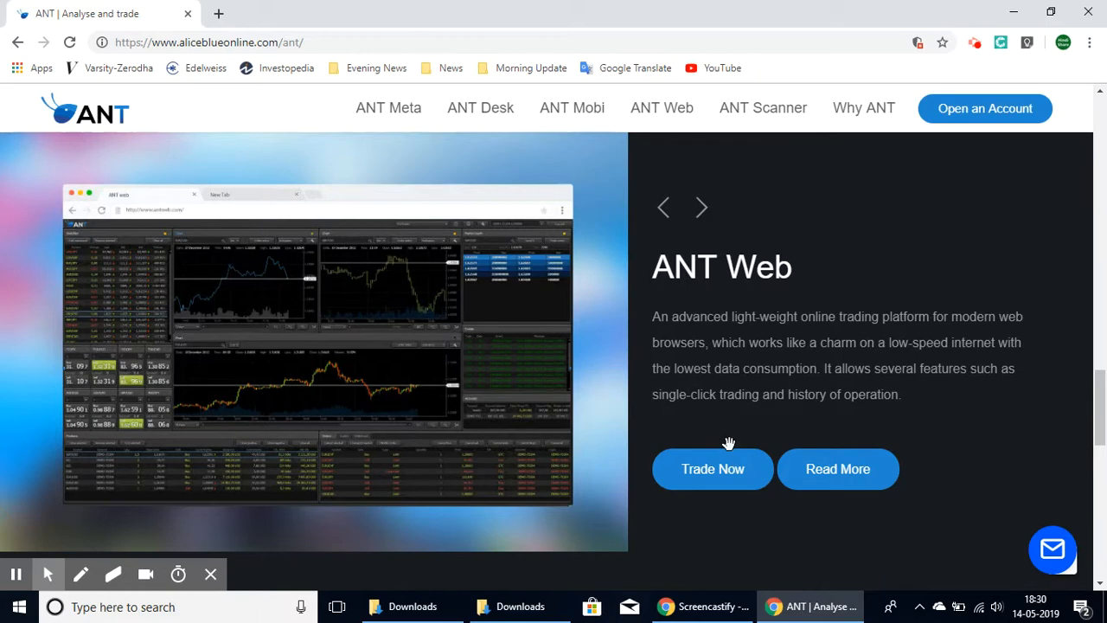
pyautogui.moveTo(785, 501)
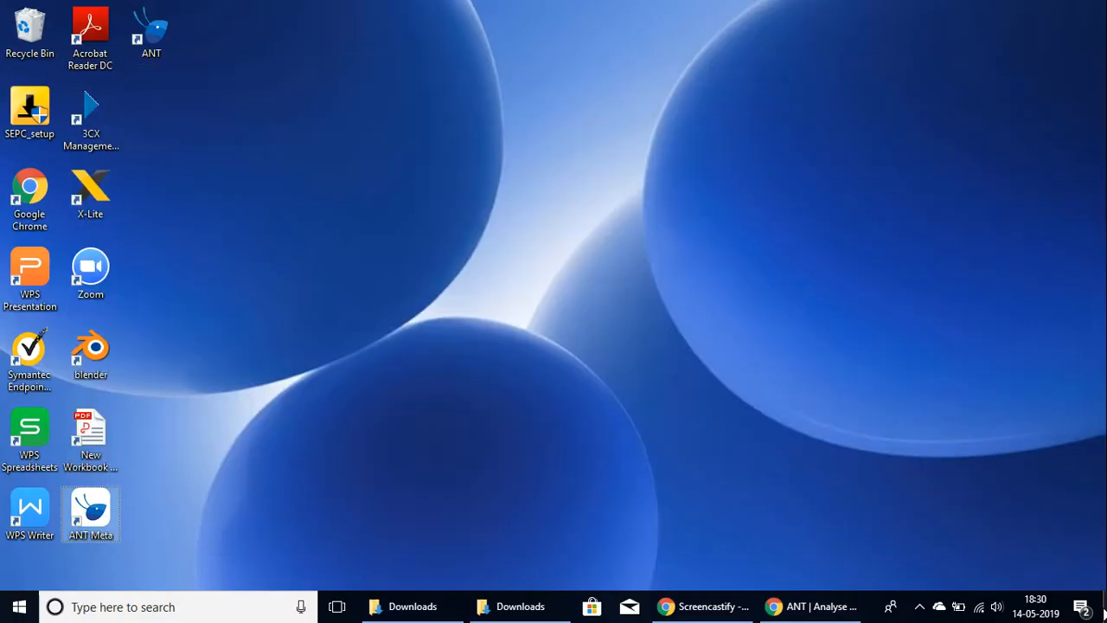
# Launch the newly installed ANT application from its desktop shortcut.
pyautogui.click(152, 31)
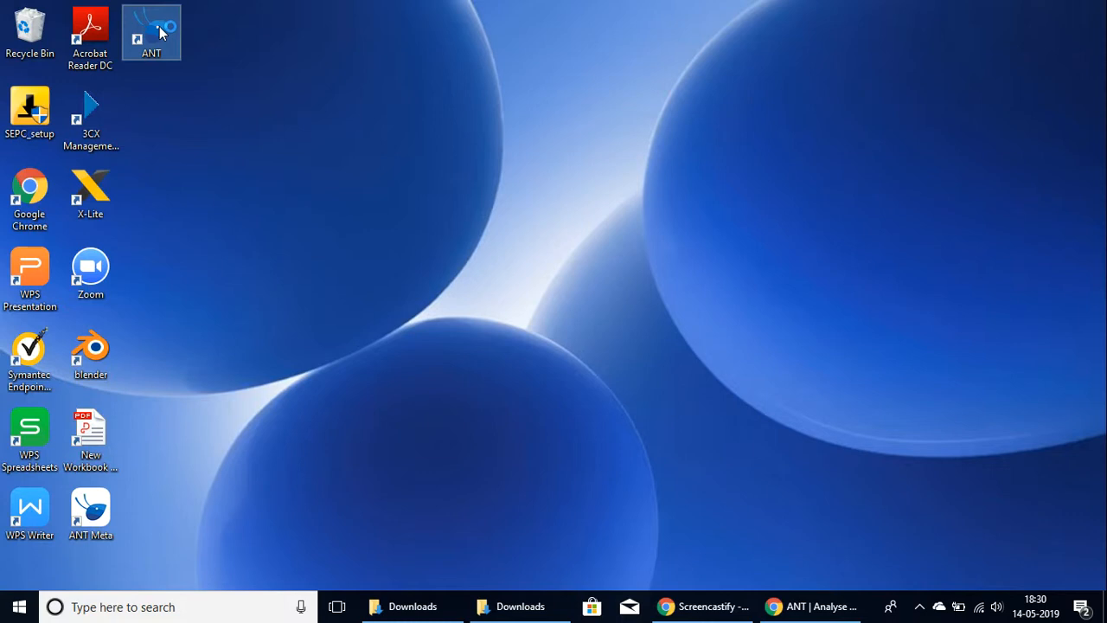
pyautogui.moveTo(164, 53)
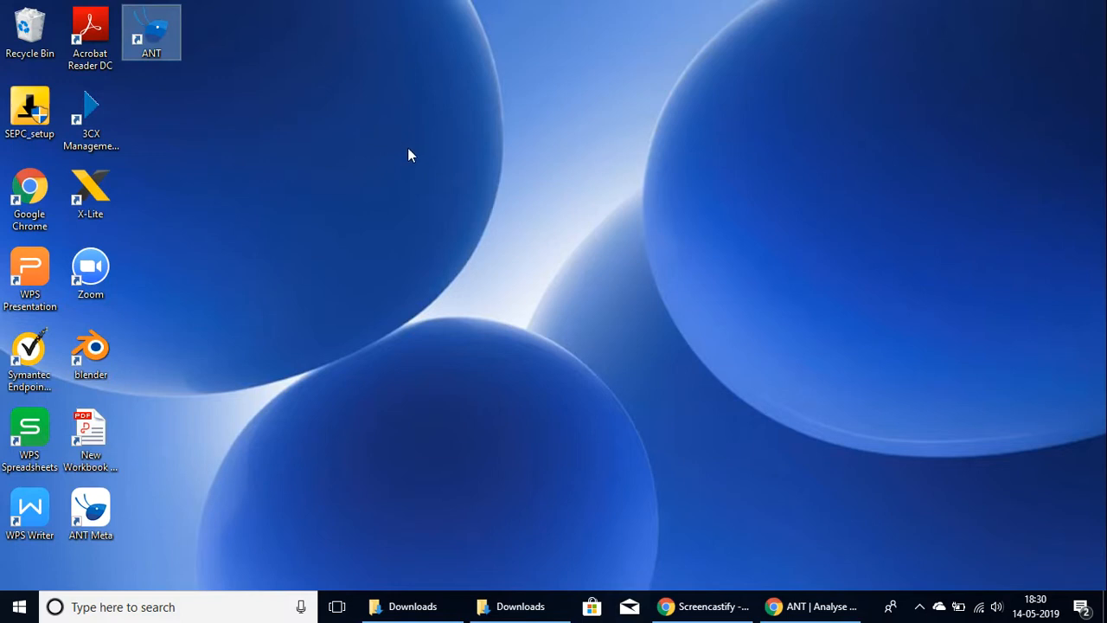
pyautogui.moveTo(596, 298)
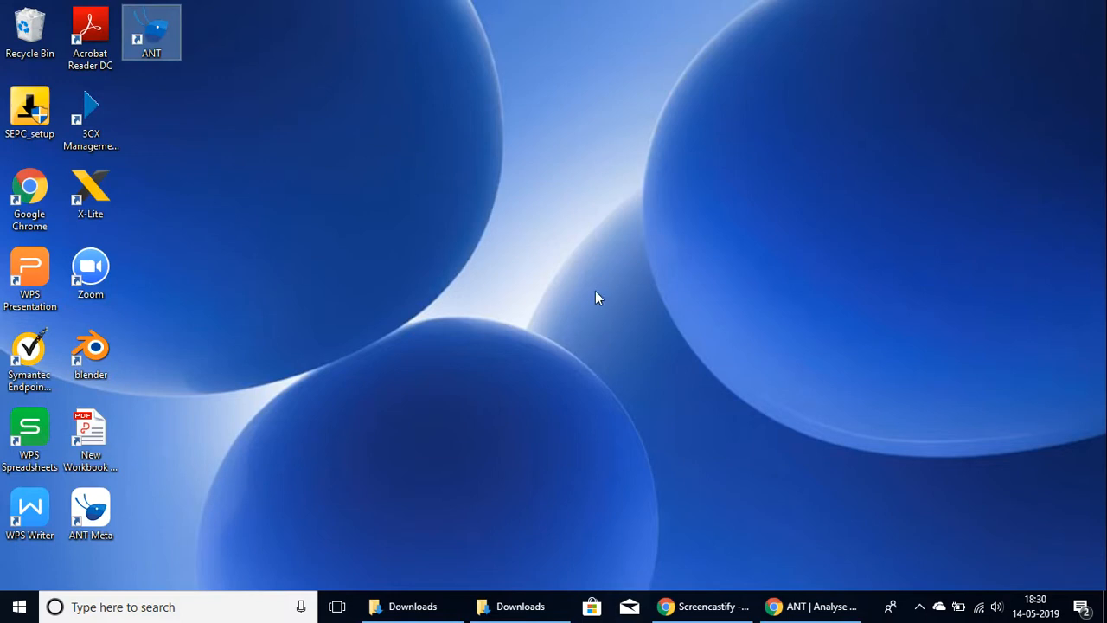
pyautogui.doubleClick(152, 31)
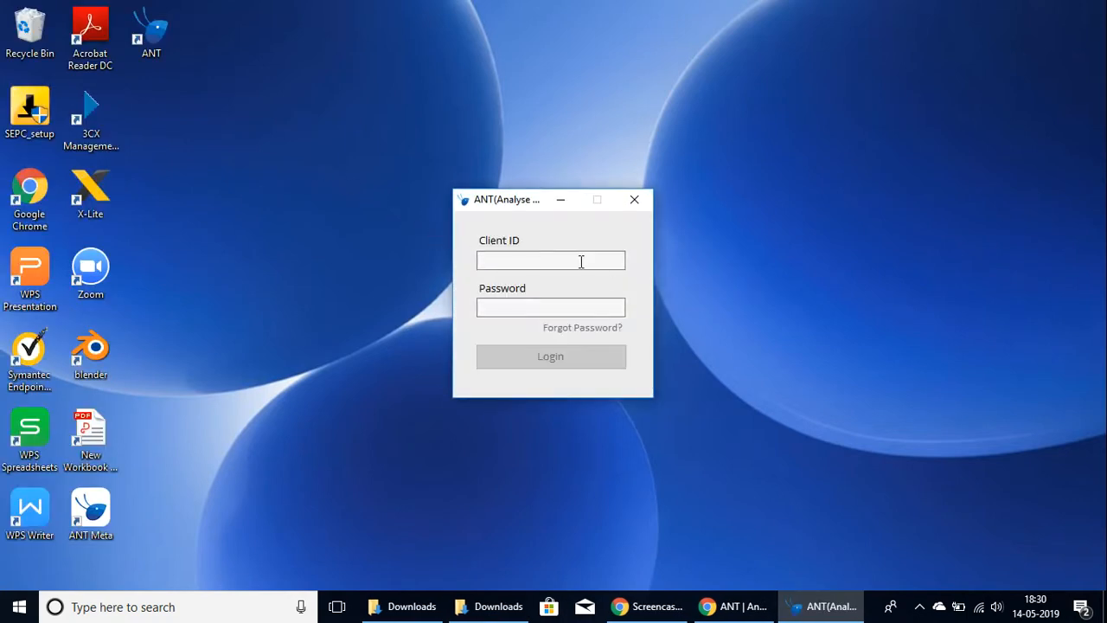
pyautogui.moveTo(544, 280)
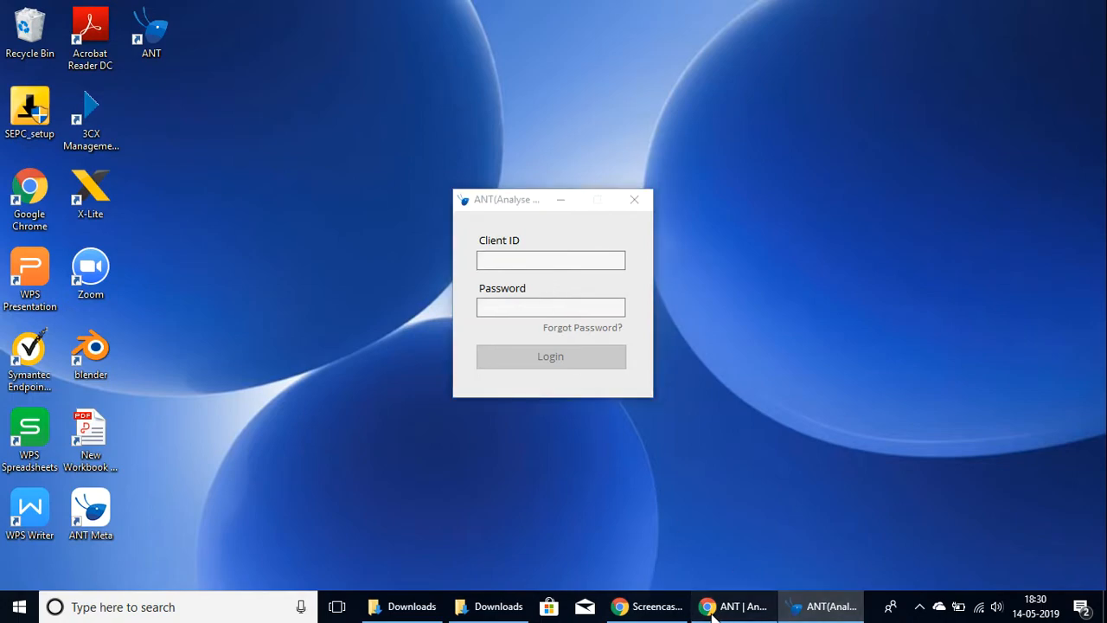
# Switch to the ANT webpage, then bring the ANT Client ID and Password login window back.
pyautogui.click(733, 605)
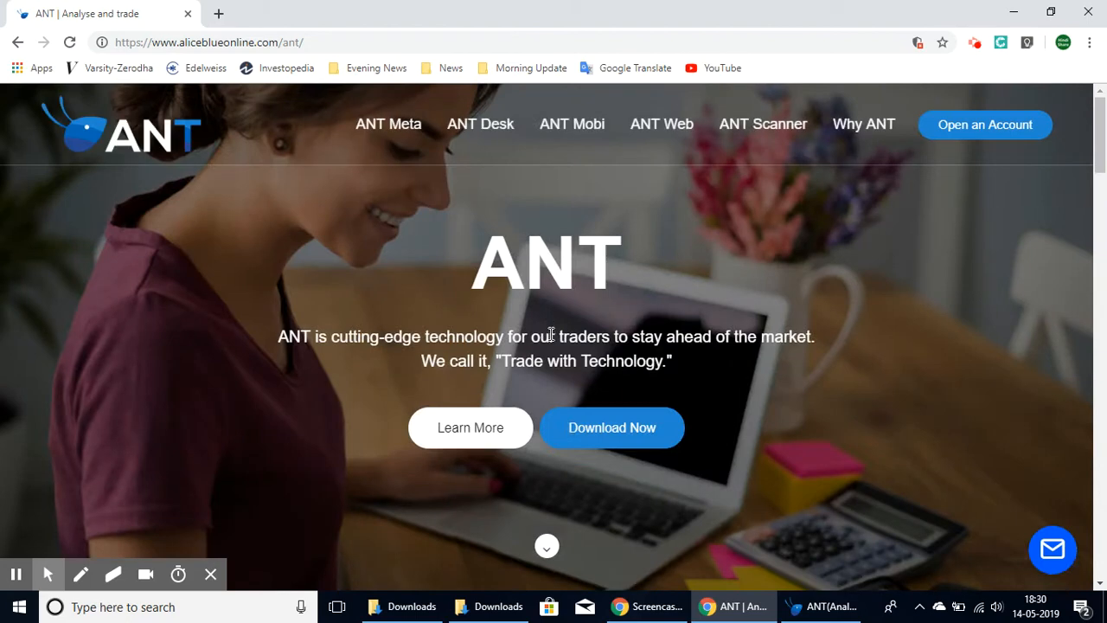
pyautogui.click(820, 606)
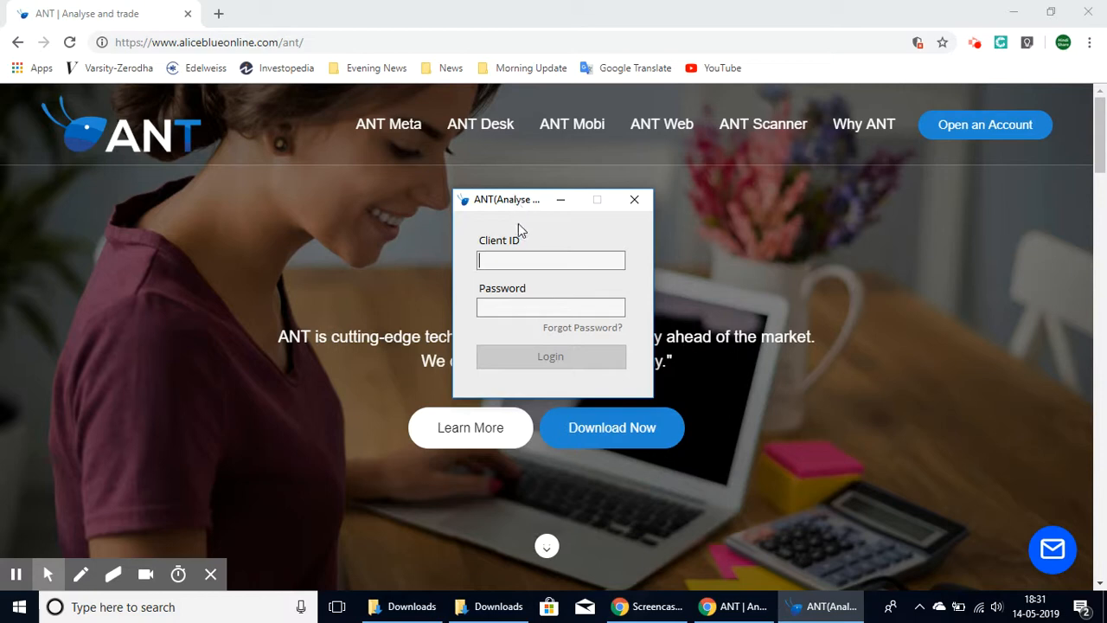
pyautogui.moveTo(536, 214)
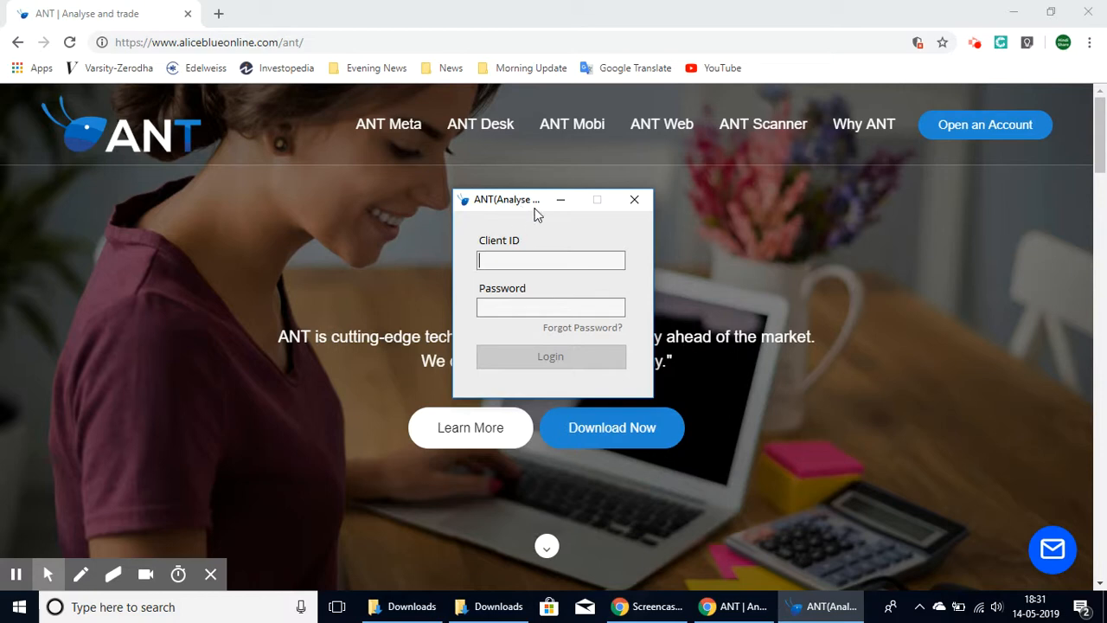